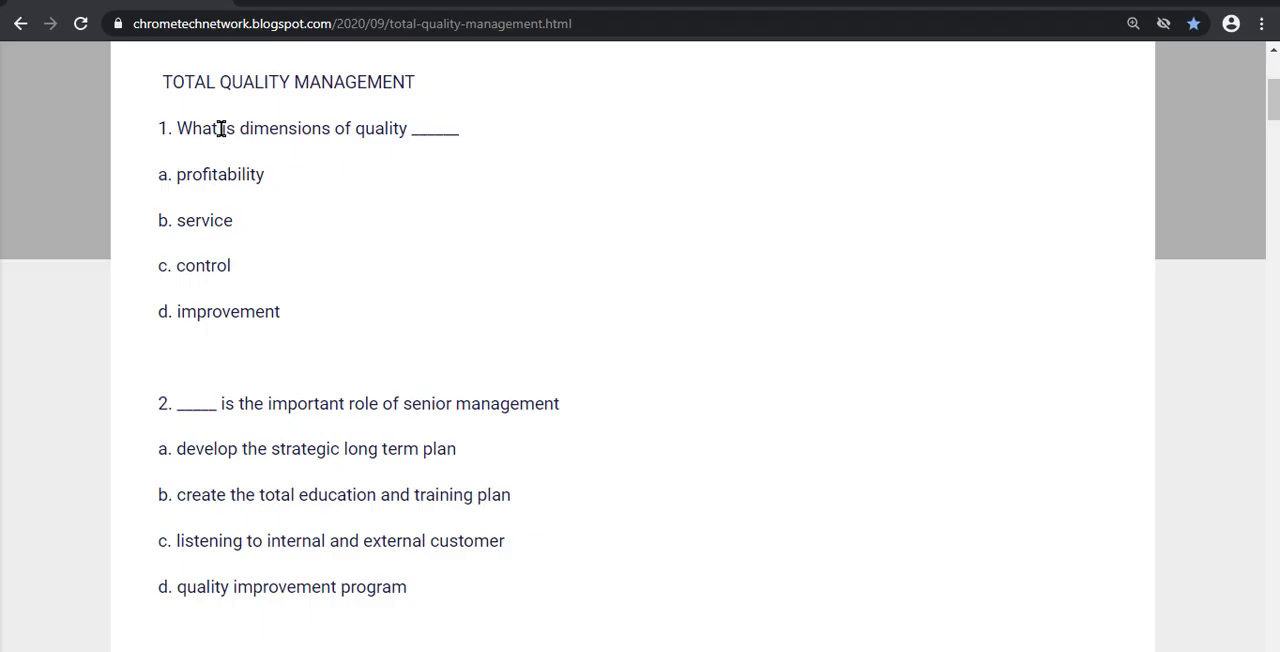
mouse_move(268, 134)
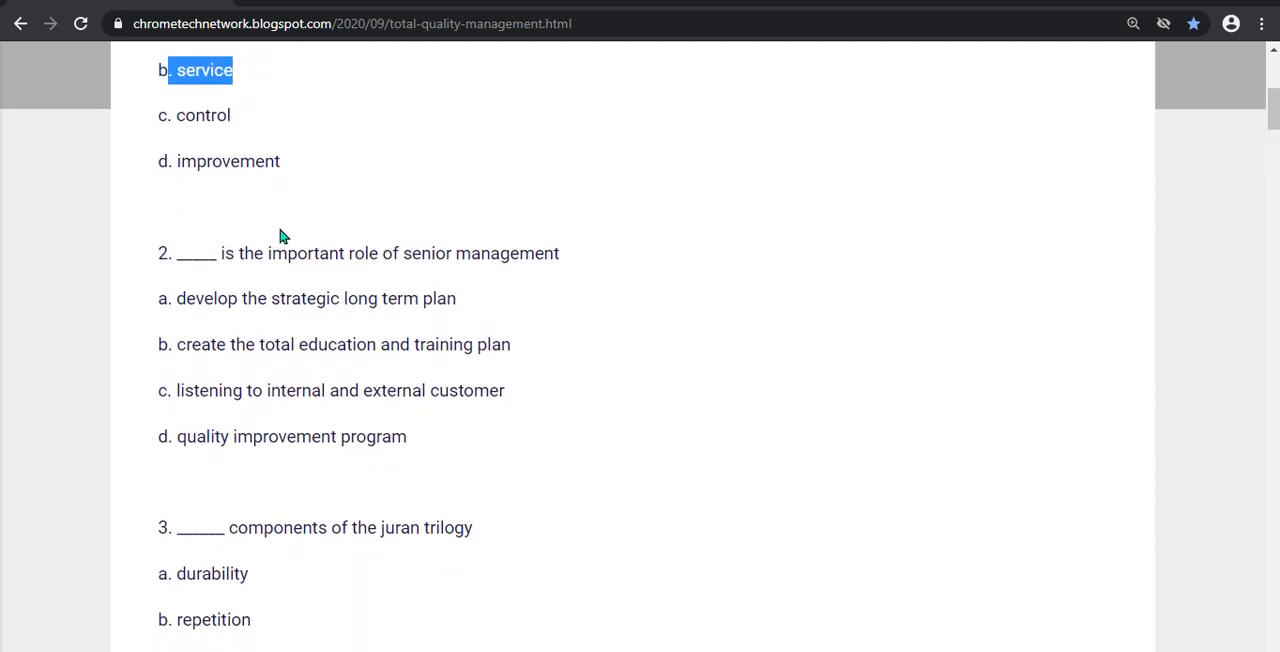
mouse_move(184, 428)
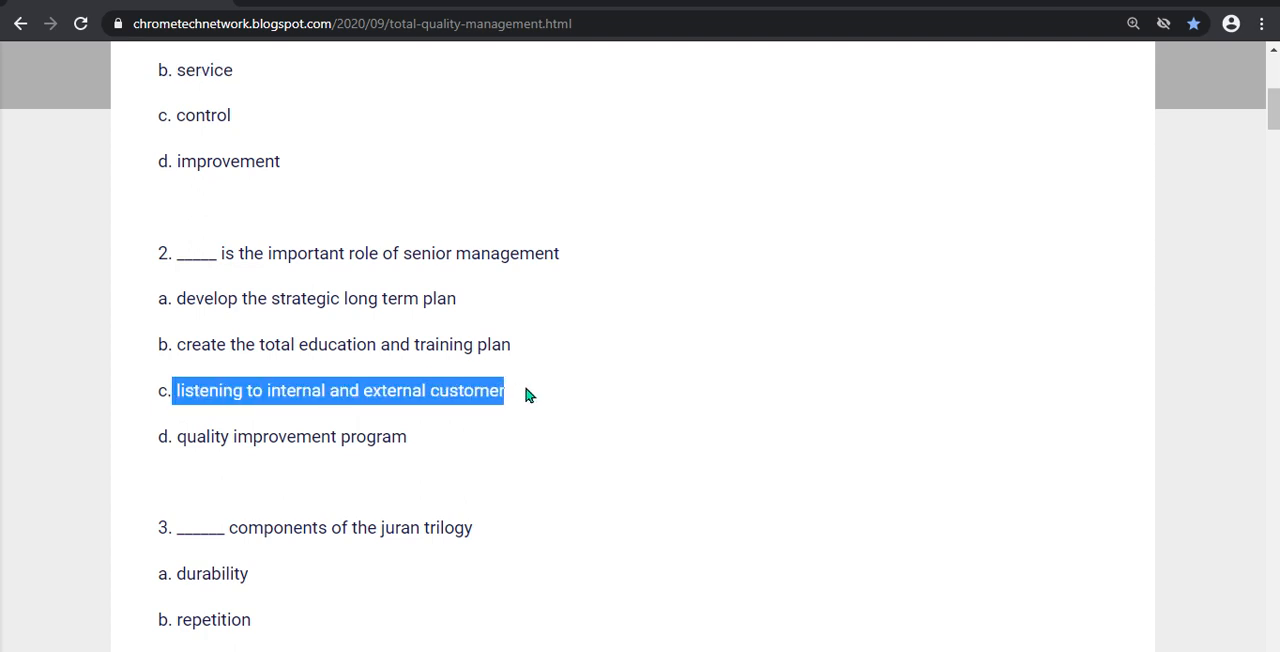
Step: Scroll through questions 1–7 and highlight 'strategy planning' as question 7's answer
scroll(down, 3)
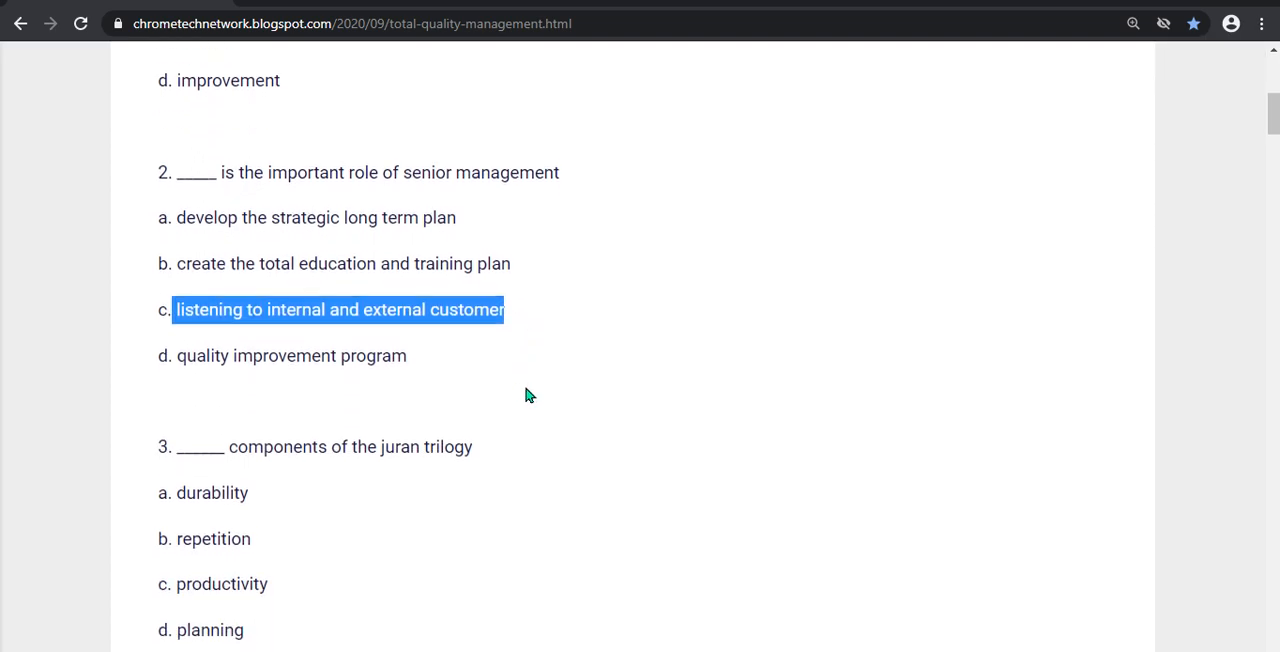
scroll(down, 3)
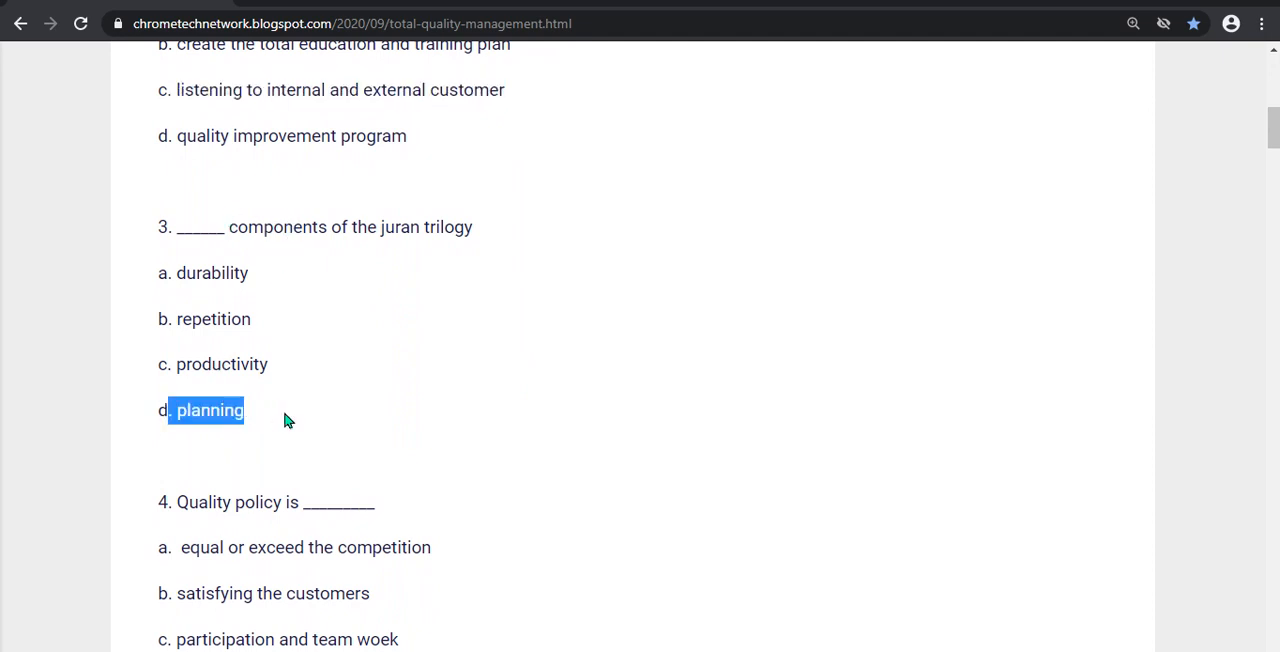
scroll(down, 3)
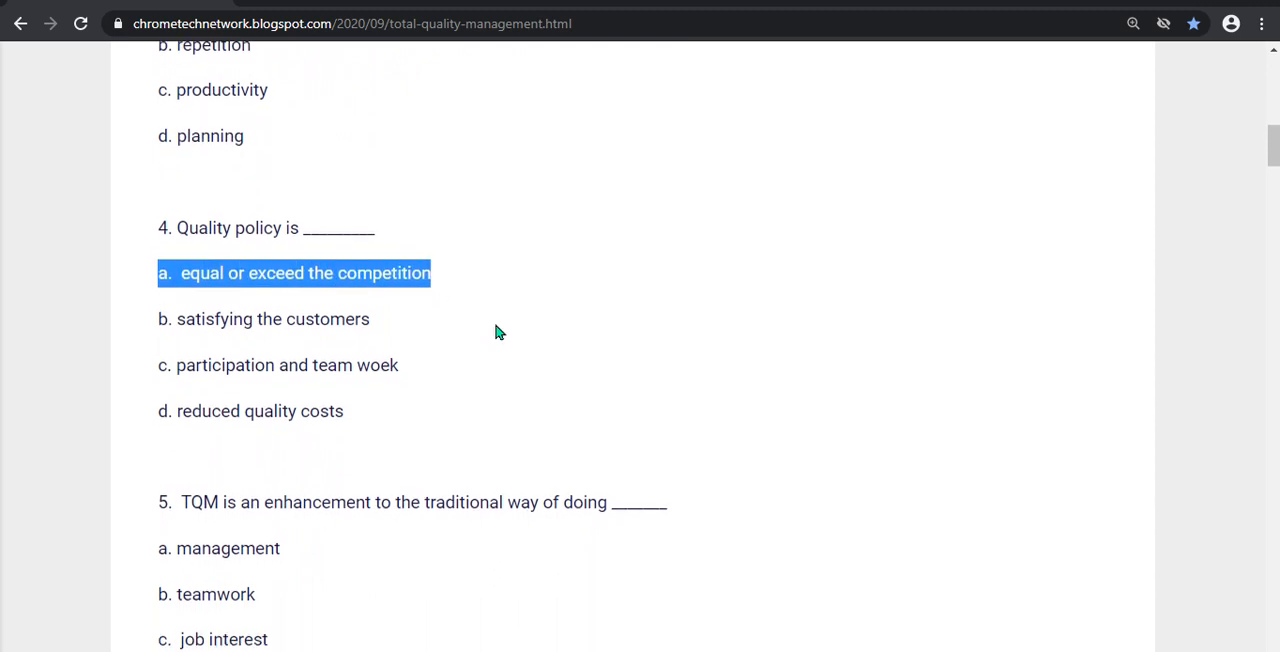
scroll(down, 3)
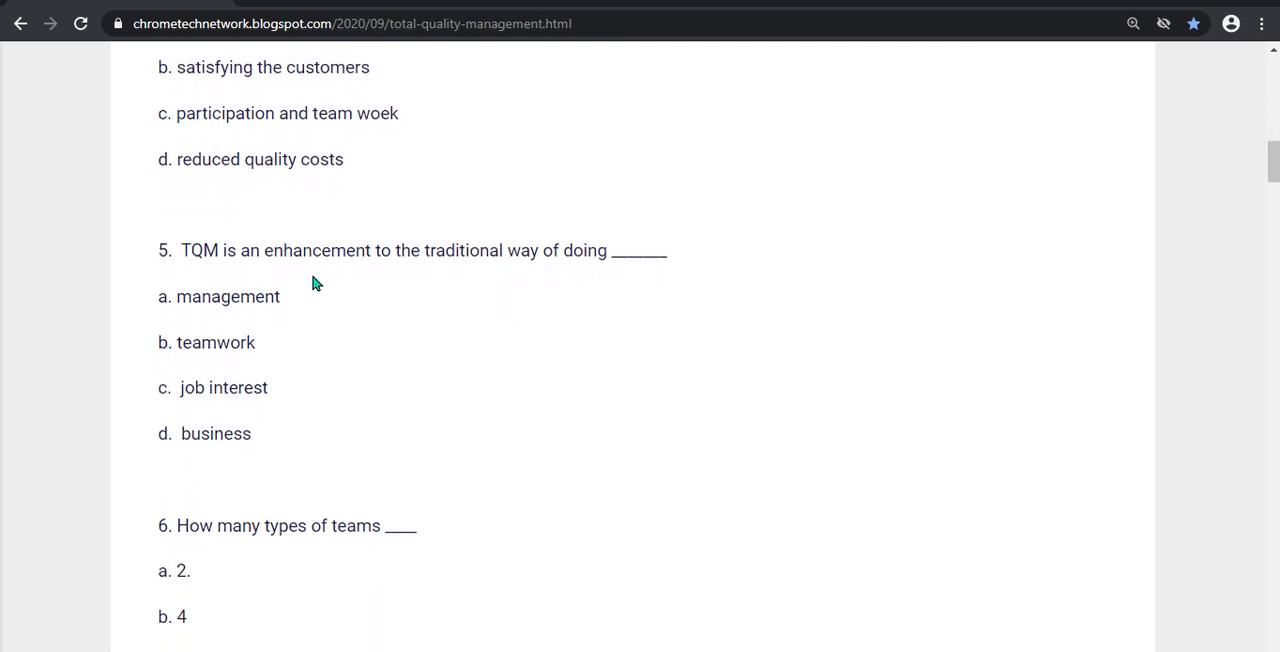
mouse_move(508, 275)
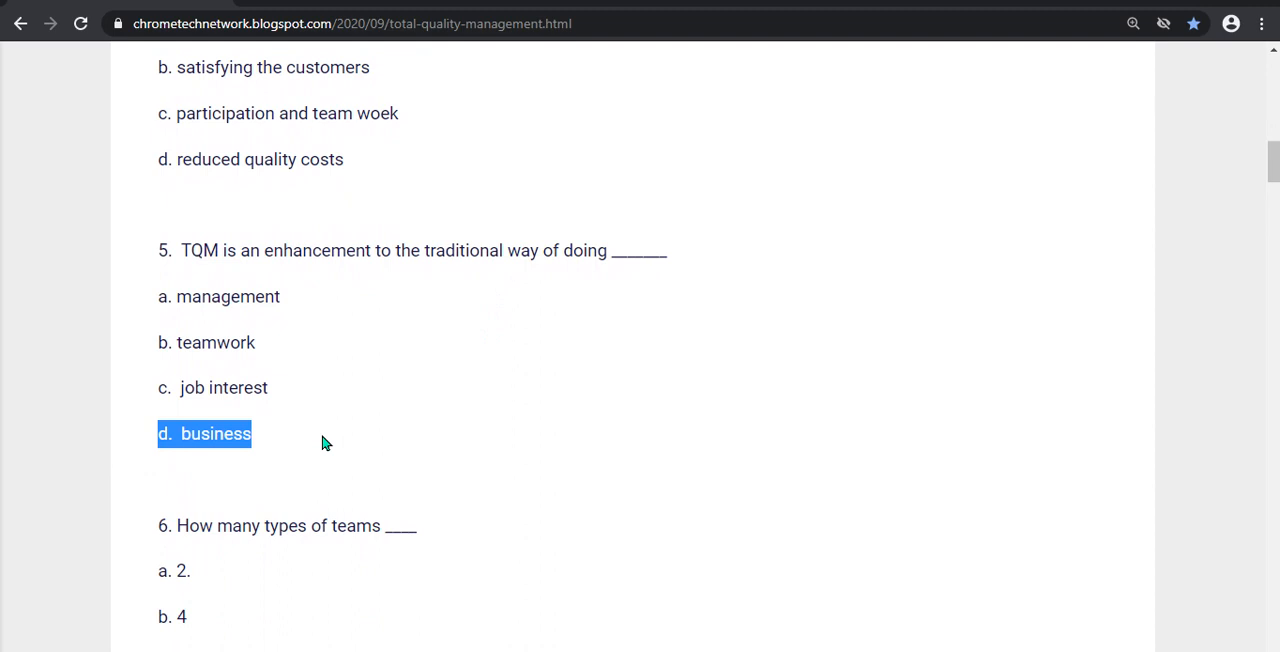
scroll(down, 3)
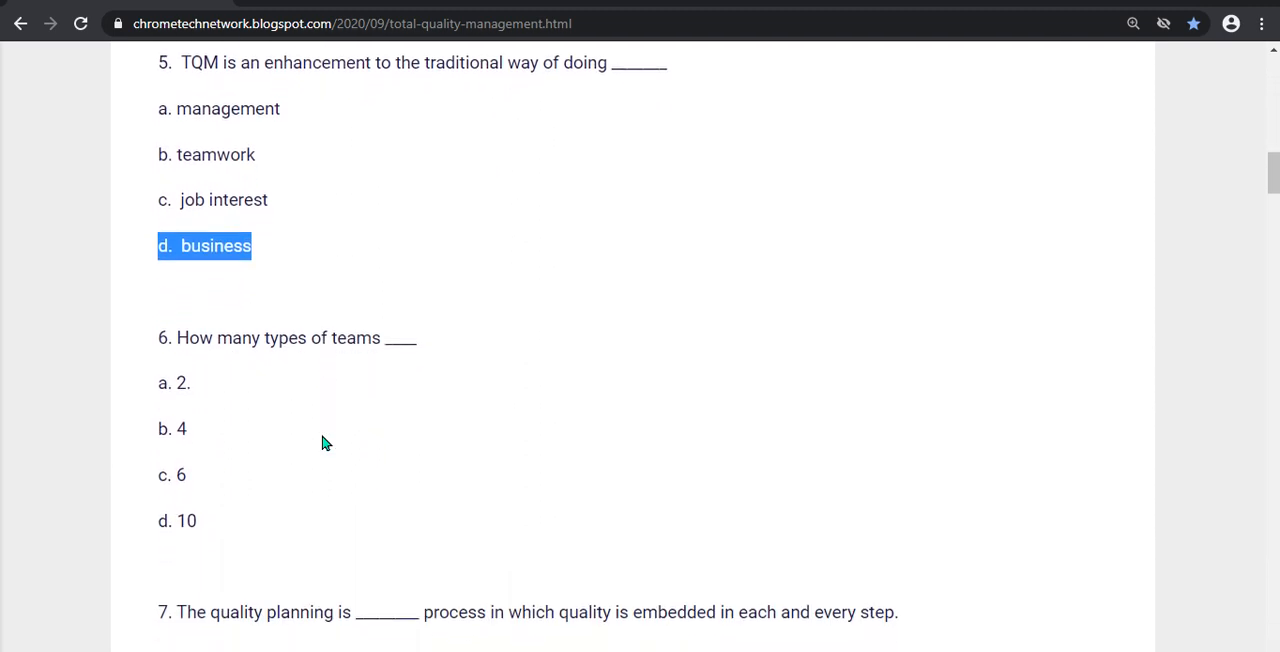
mouse_move(151, 432)
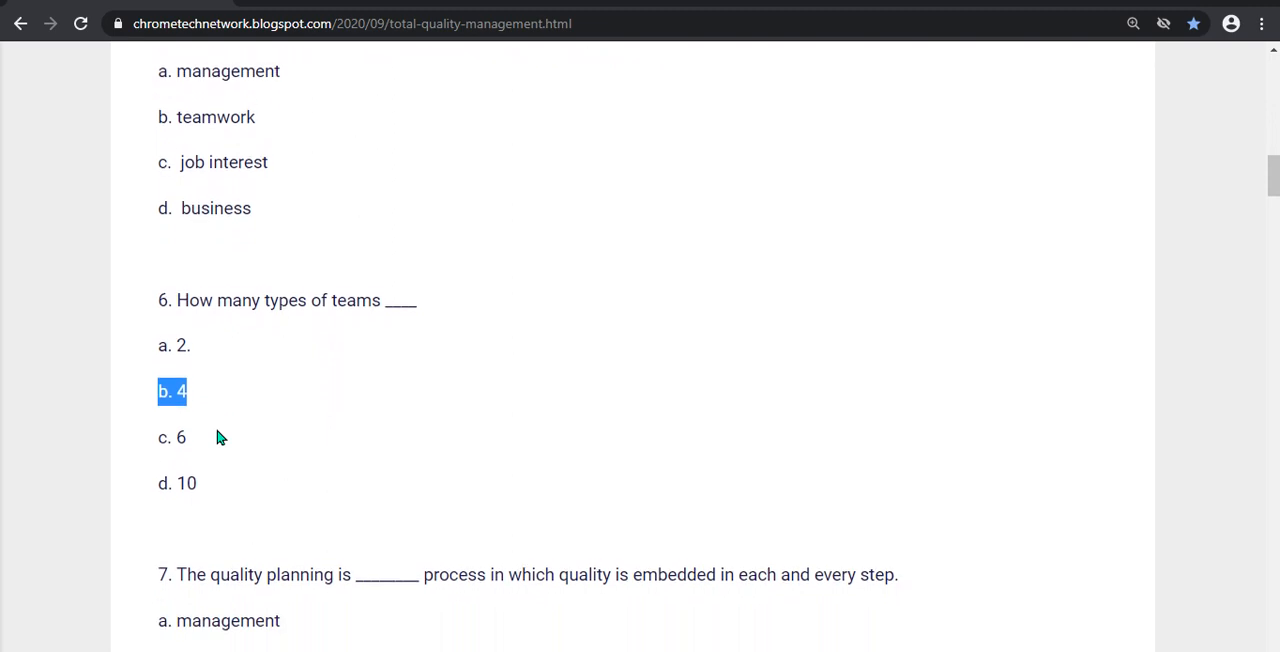
scroll(down, 3)
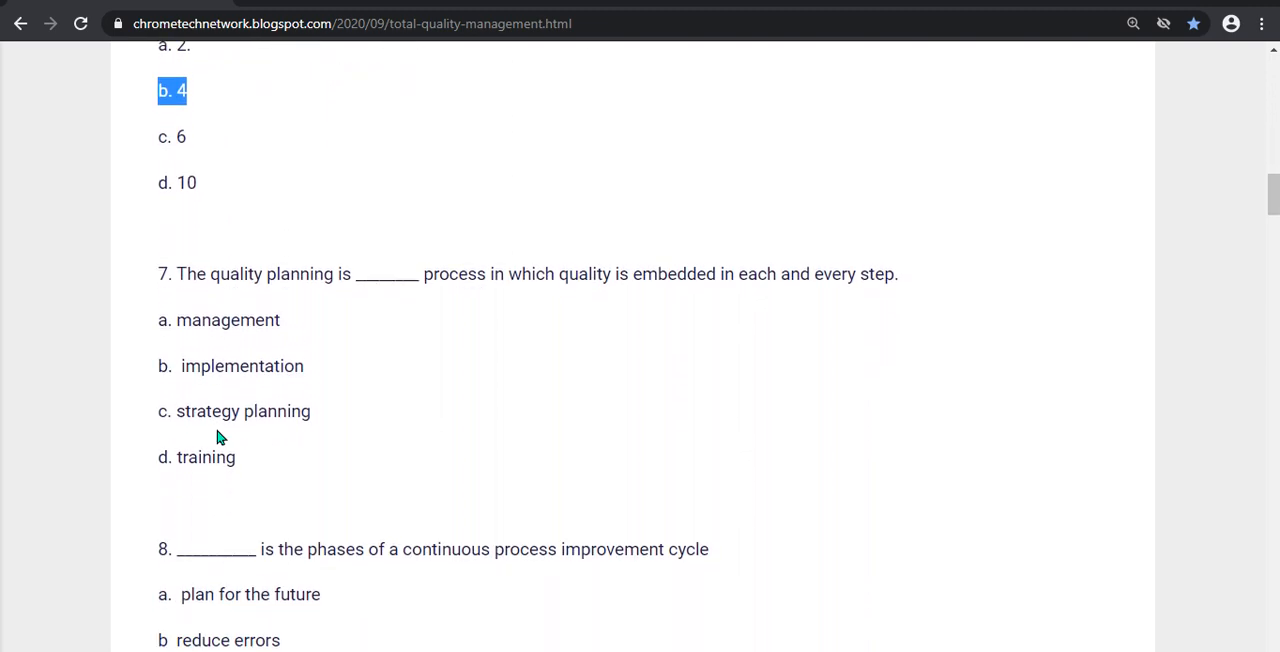
mouse_move(358, 341)
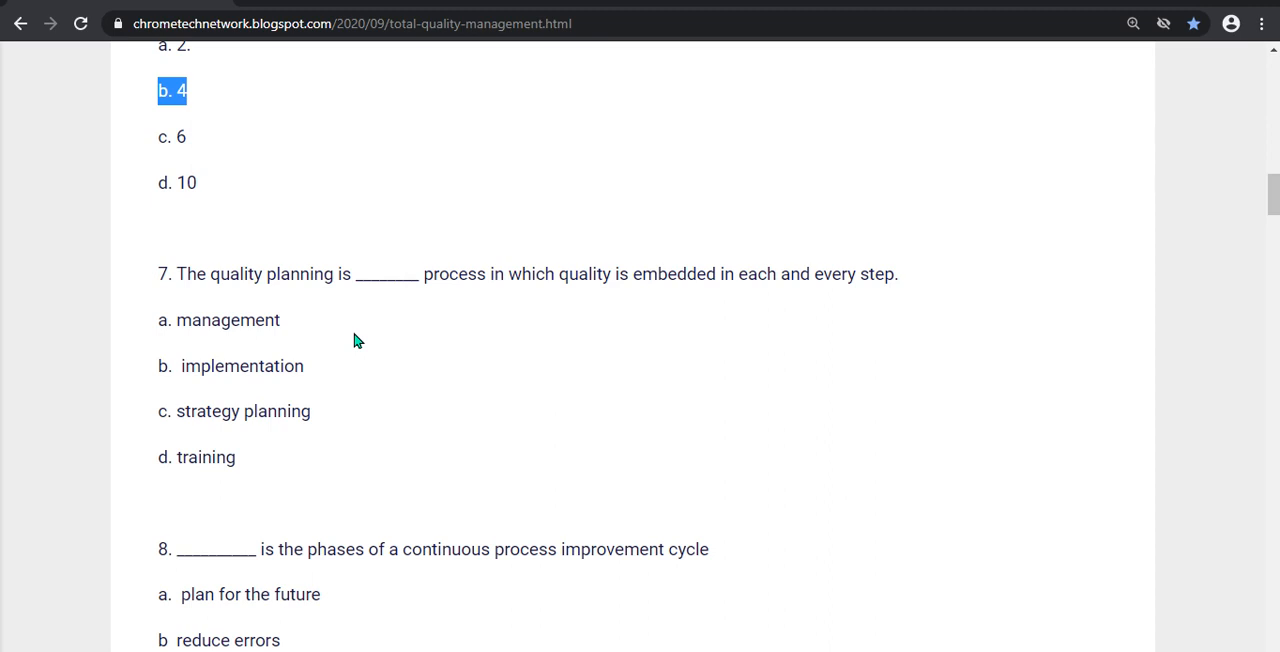
mouse_move(189, 433)
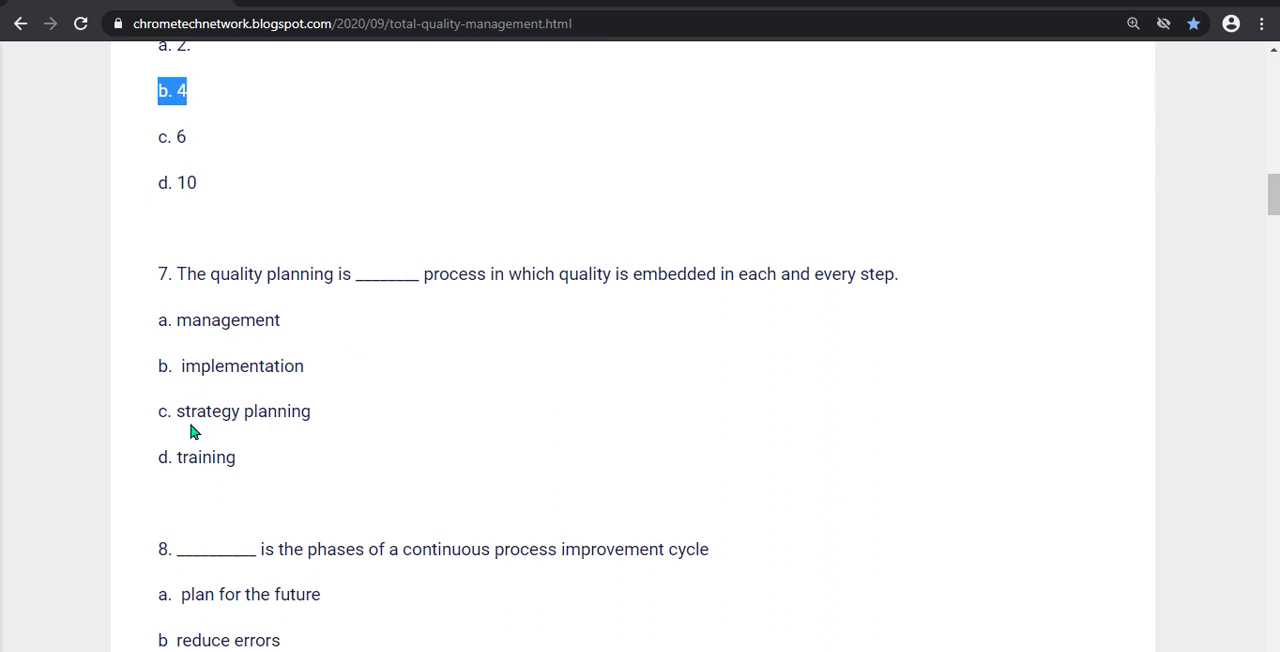
double_click(240, 411)
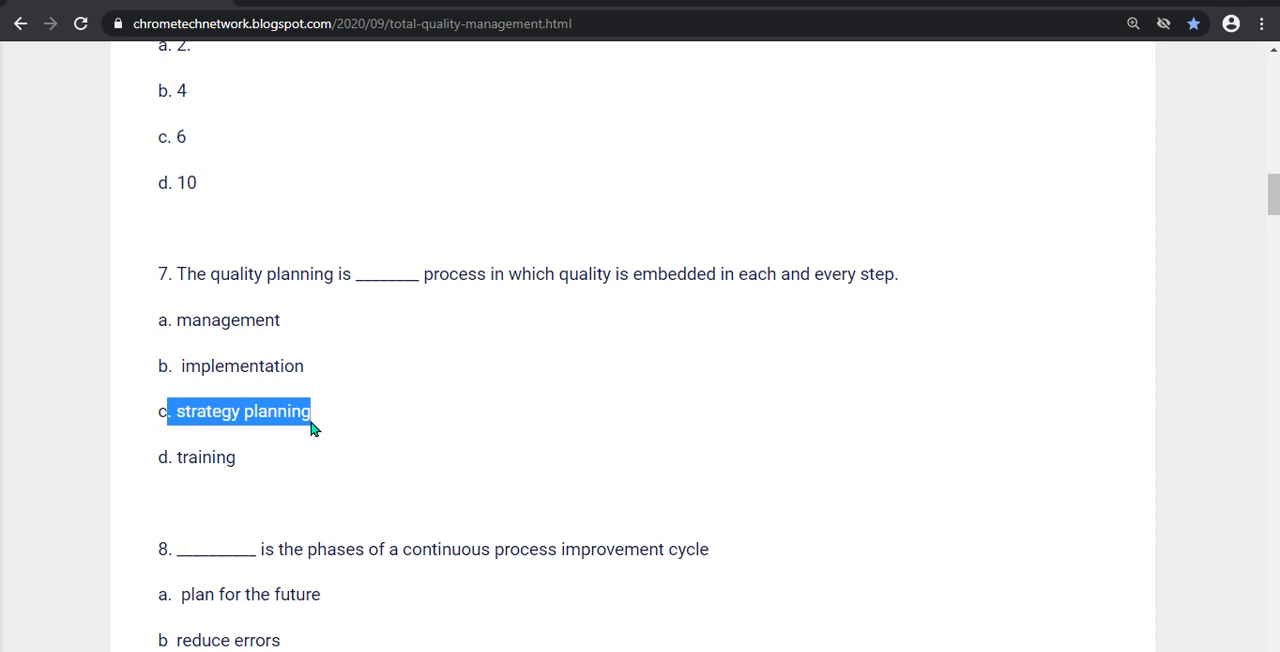
scroll(down, 3)
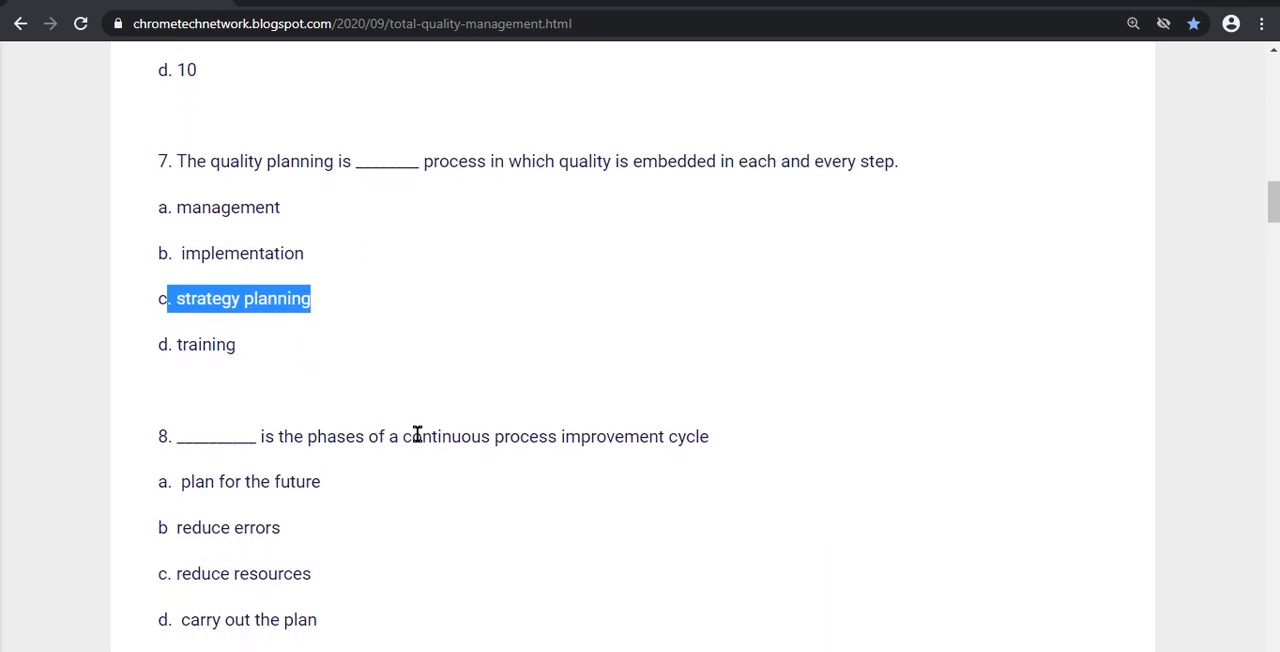
Step: Highlight 'internet' for question 9 and 'marketing' for question 10, continuing down the quiz
scroll(down, 3)
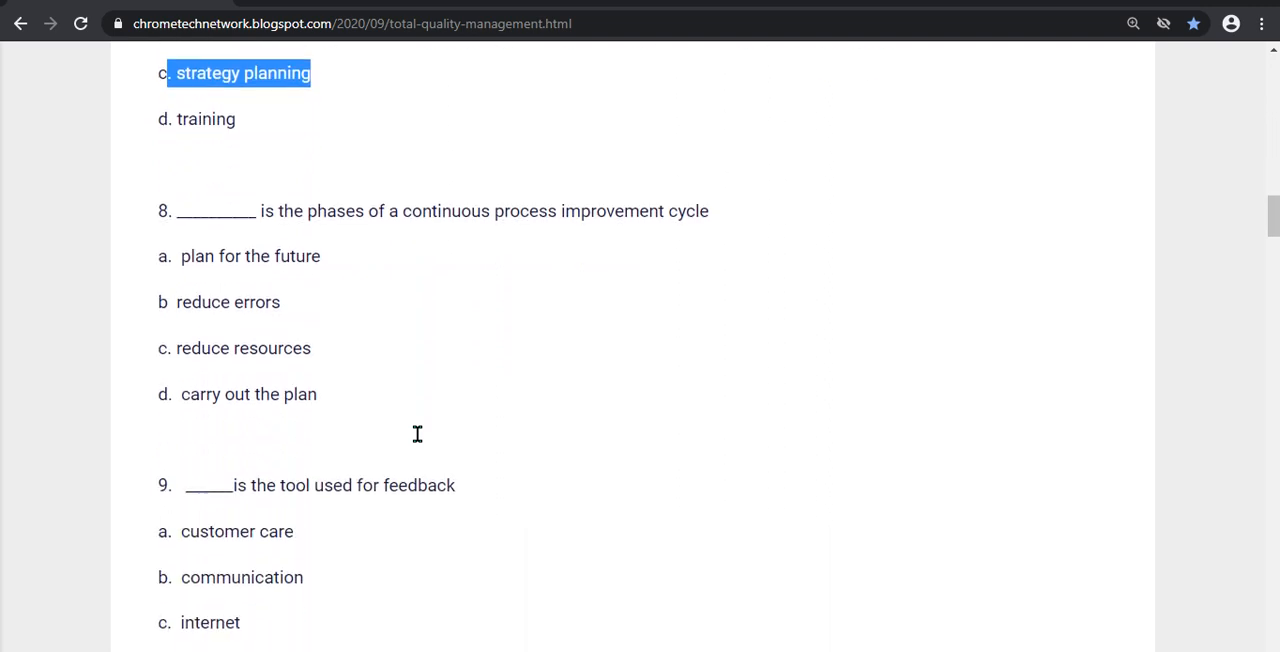
mouse_move(183, 256)
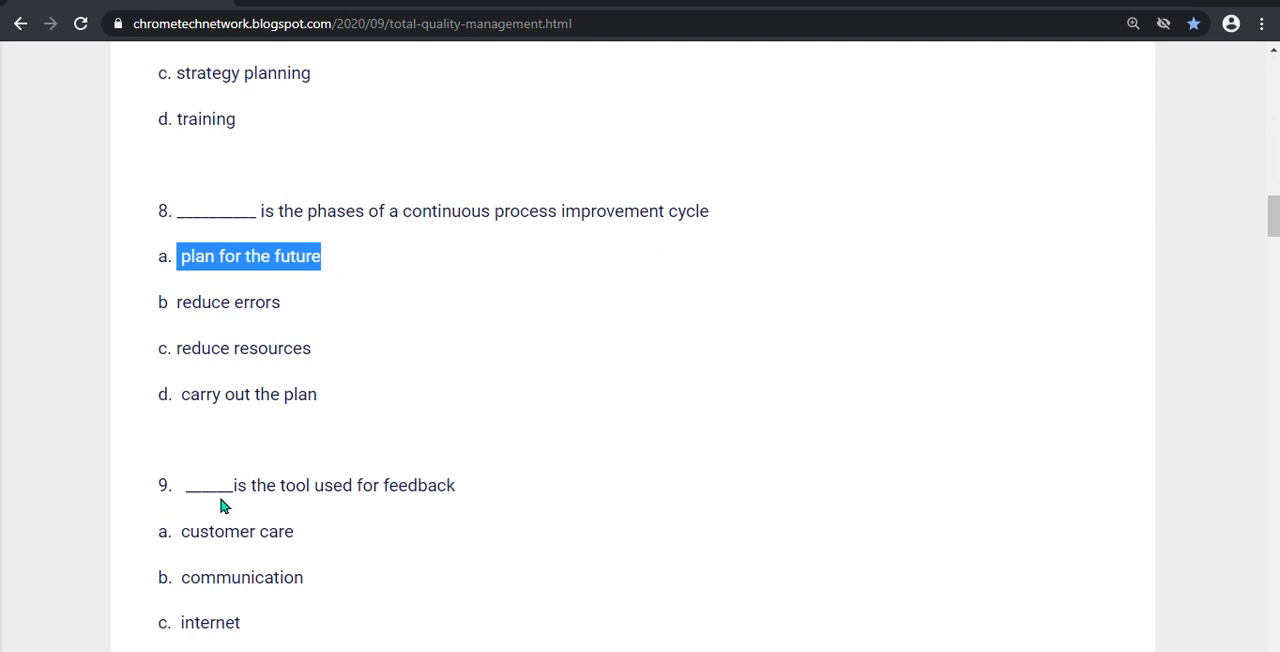
scroll(down, 3)
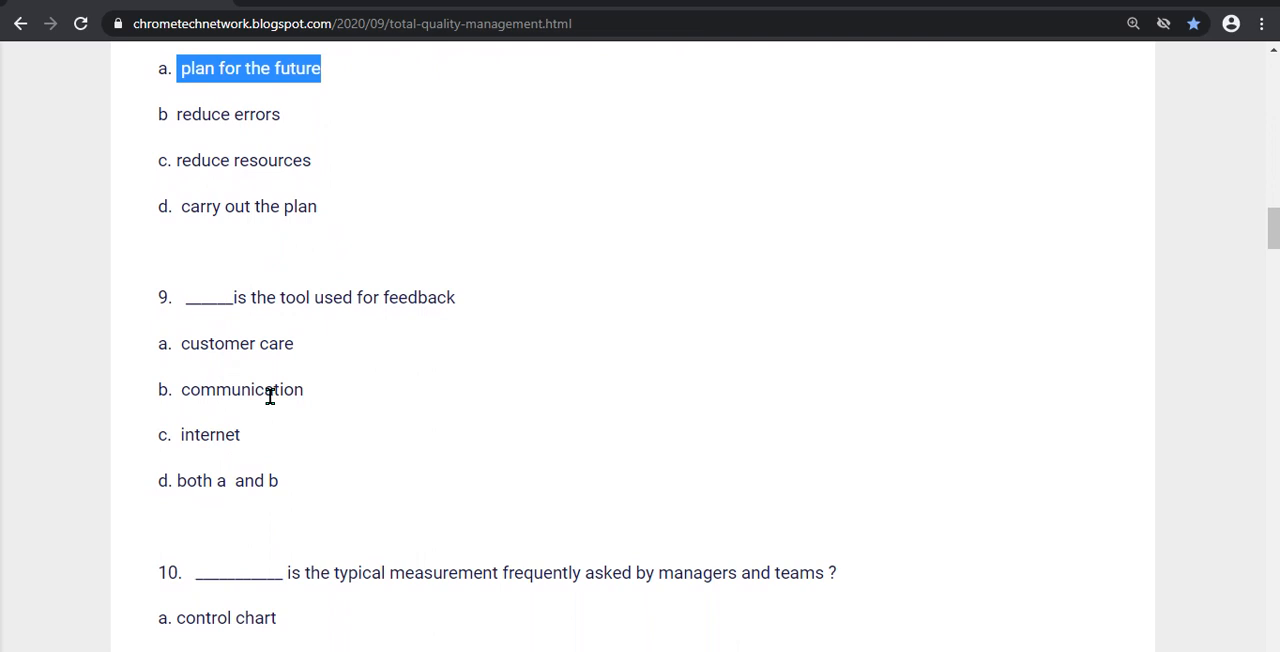
double_click(195, 434)
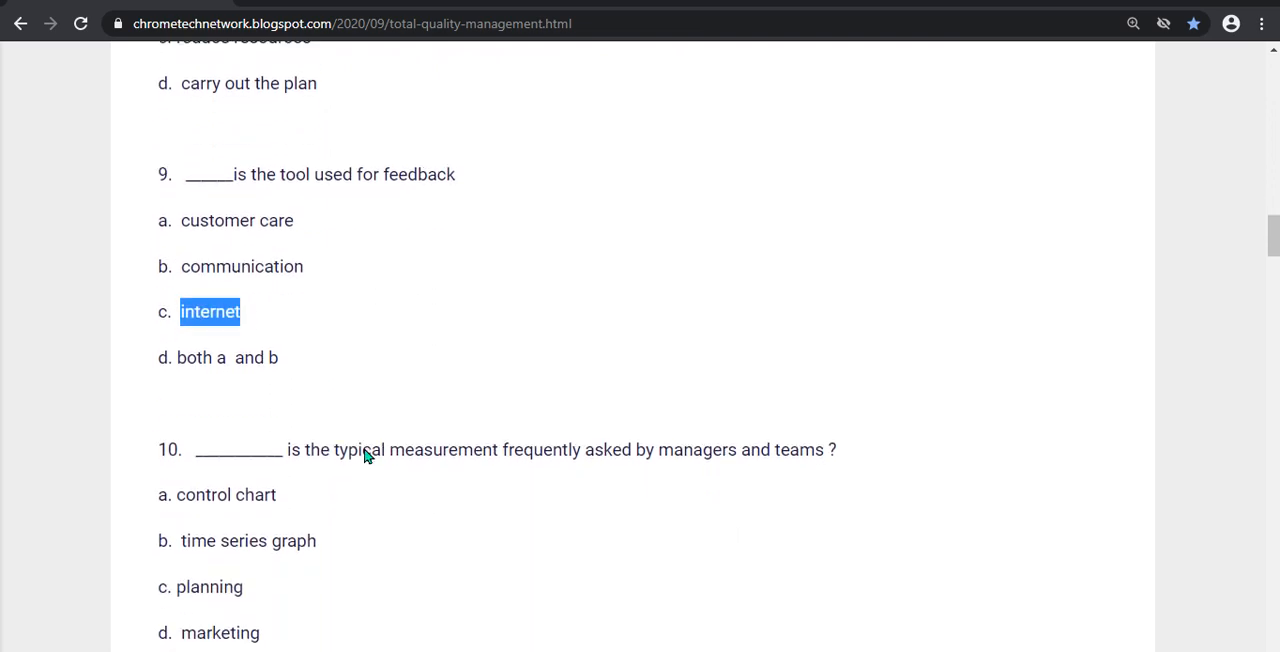
scroll(down, 3)
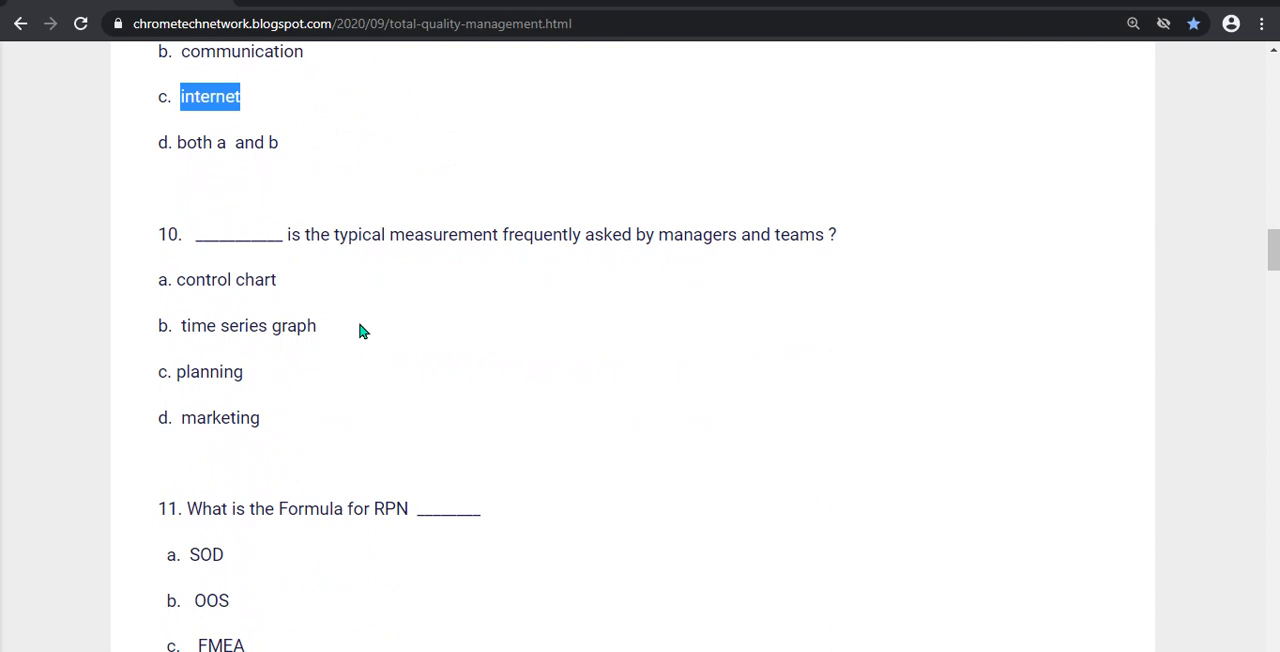
mouse_move(293, 320)
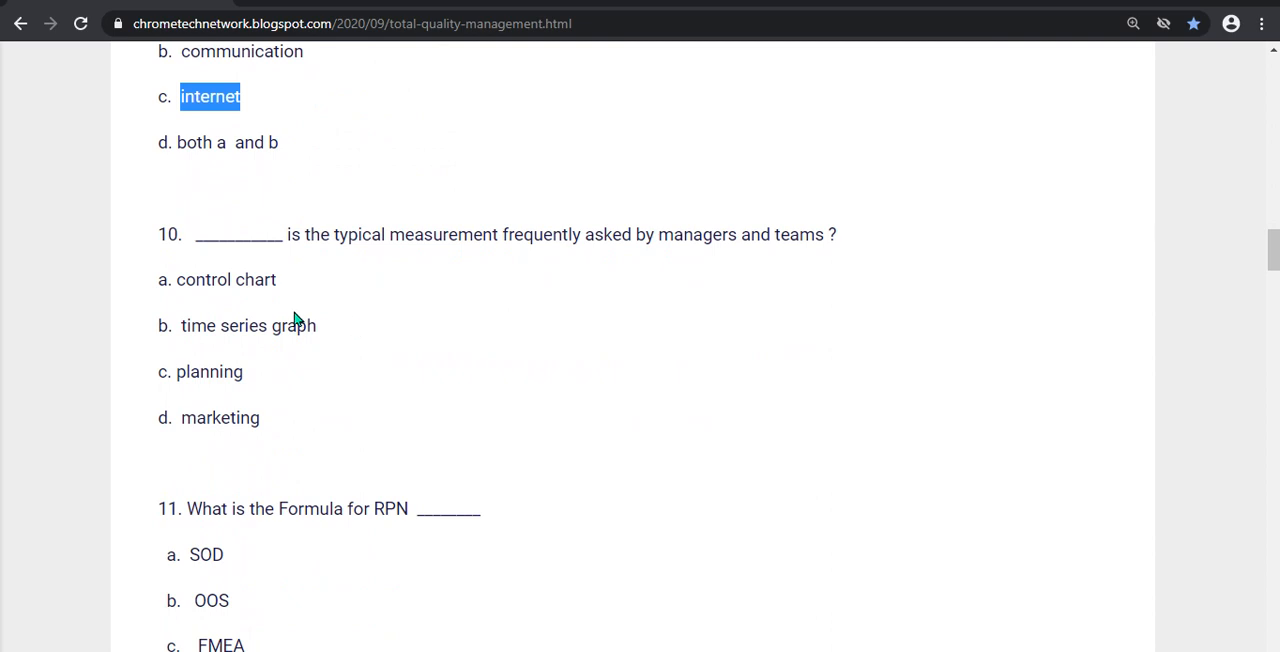
mouse_move(278, 346)
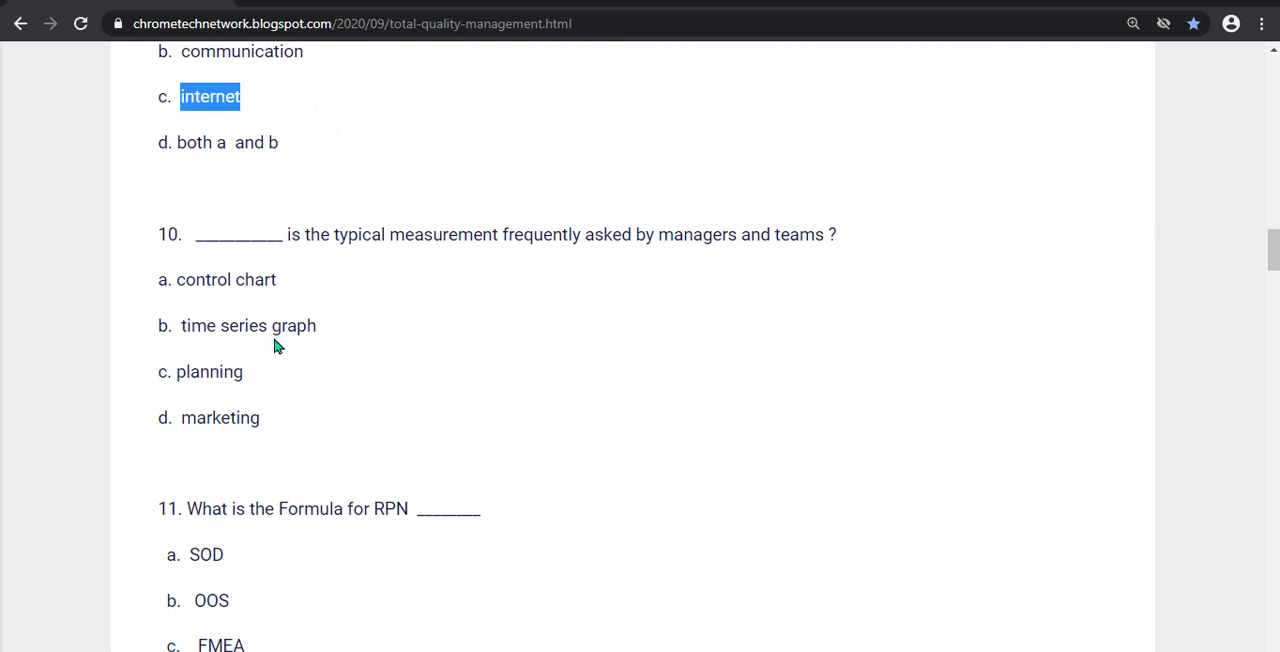
double_click(196, 418)
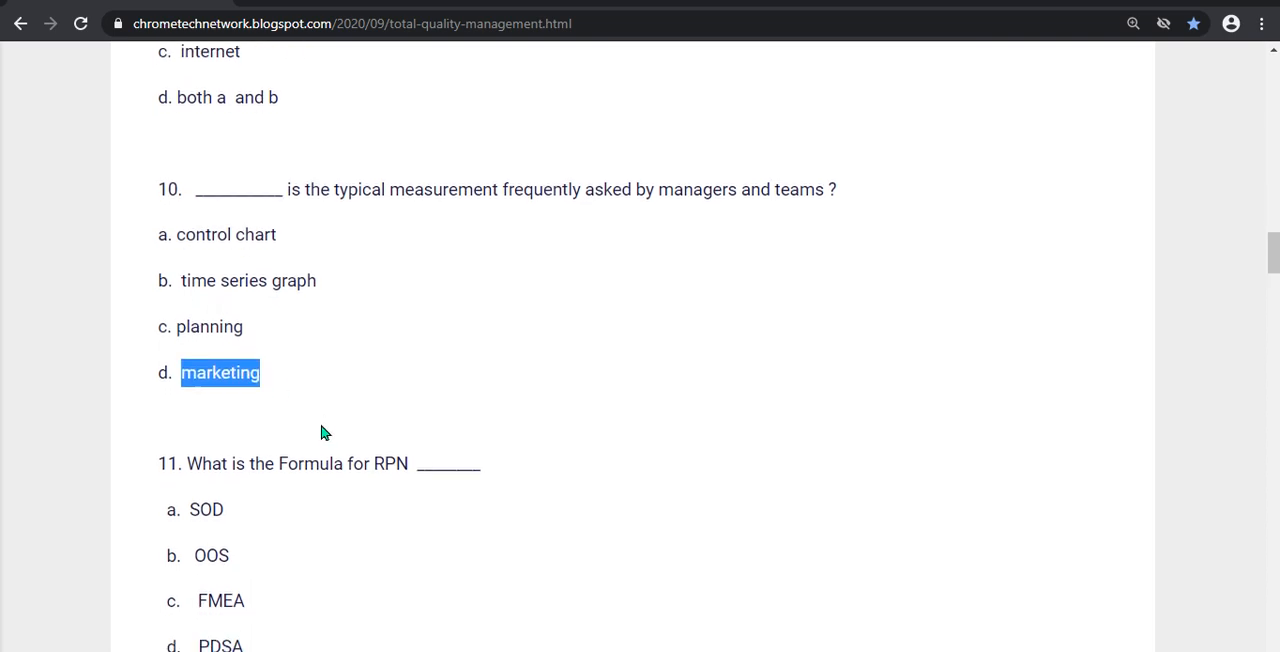
scroll(down, 3)
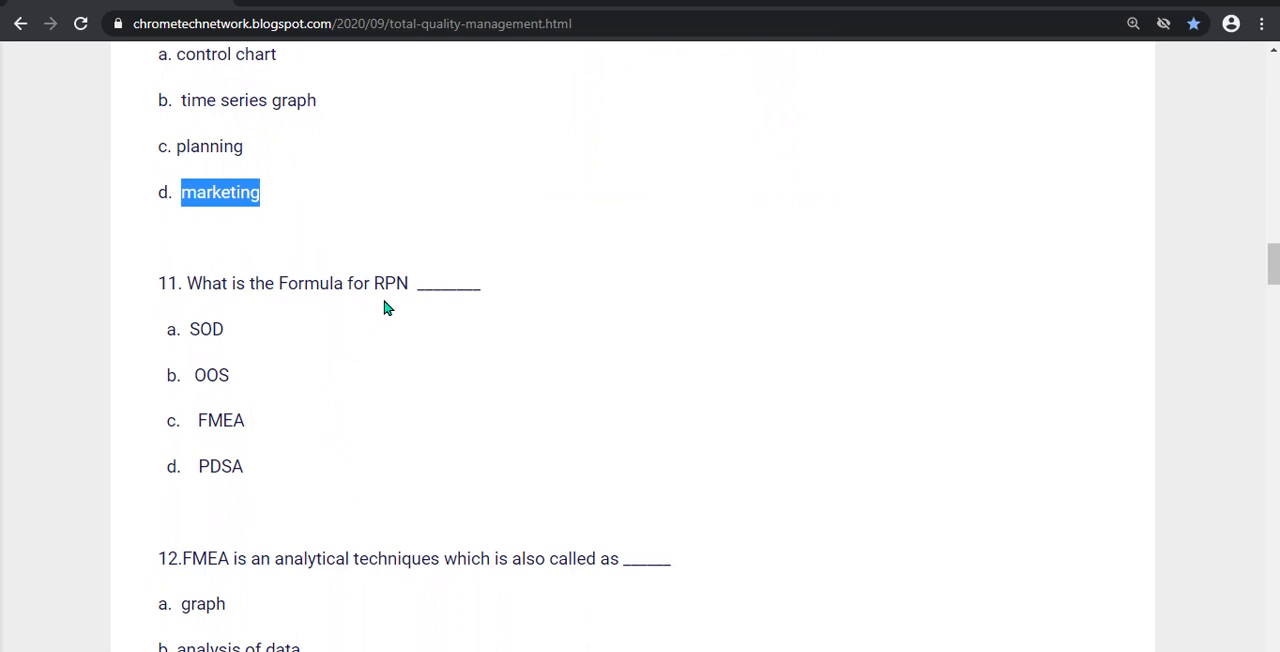
mouse_move(200, 369)
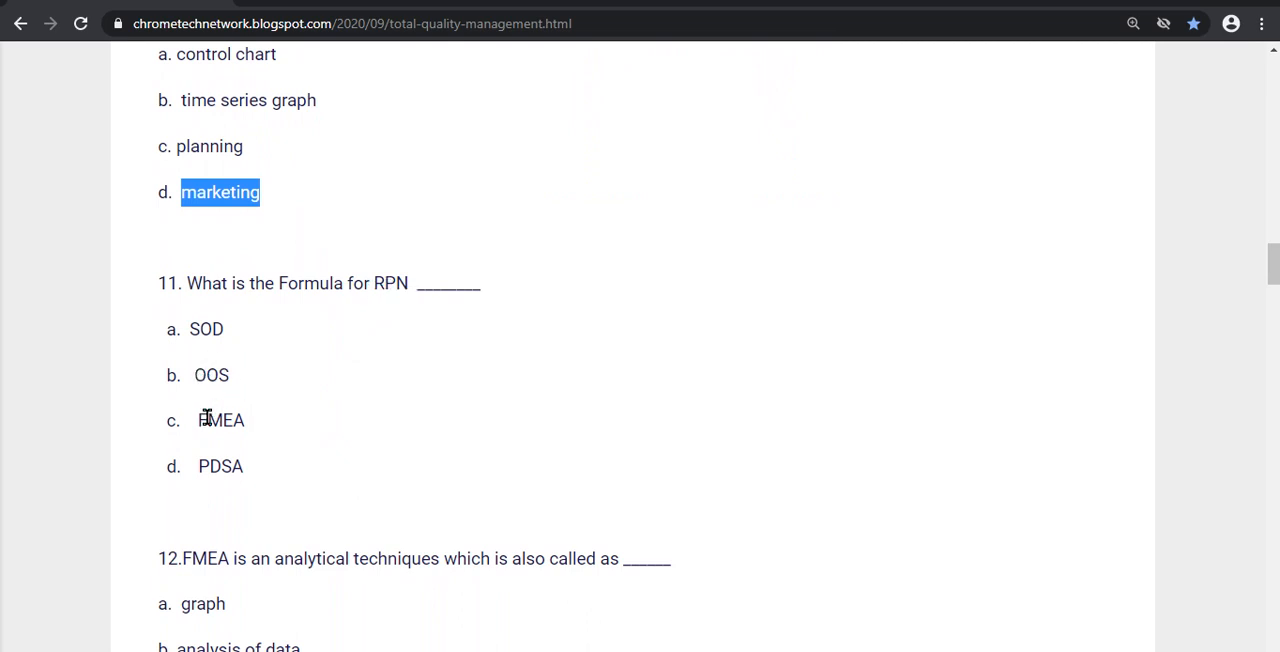
mouse_move(238, 392)
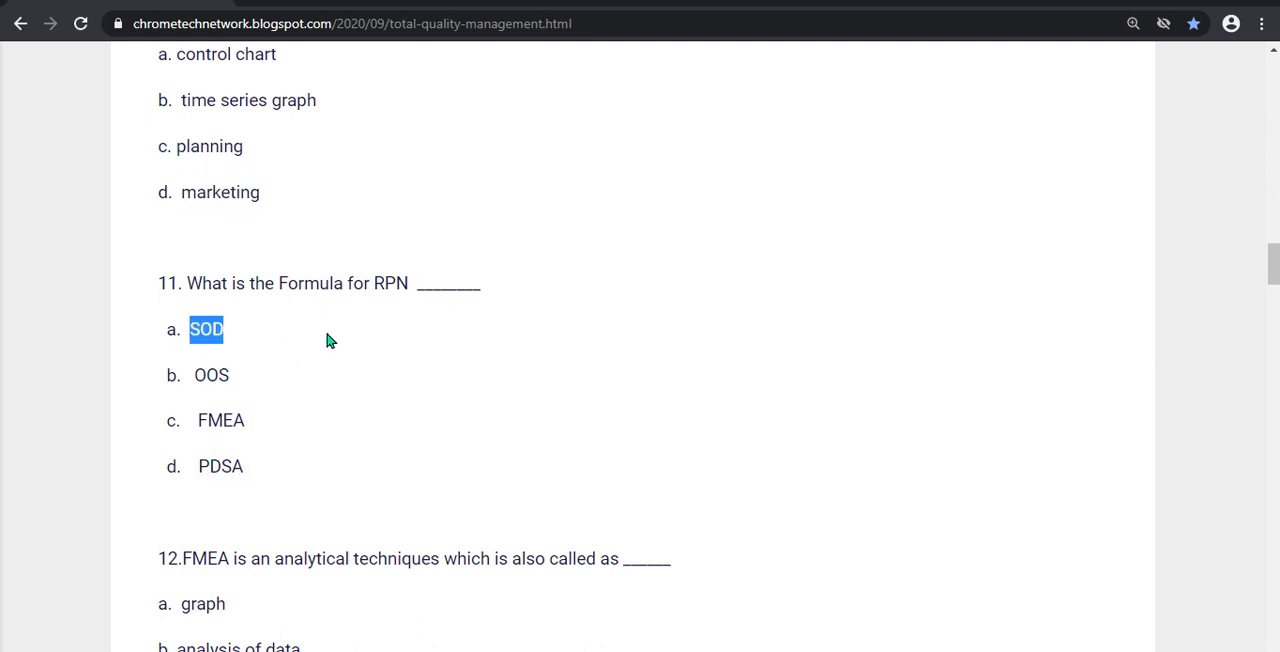
scroll(down, 3)
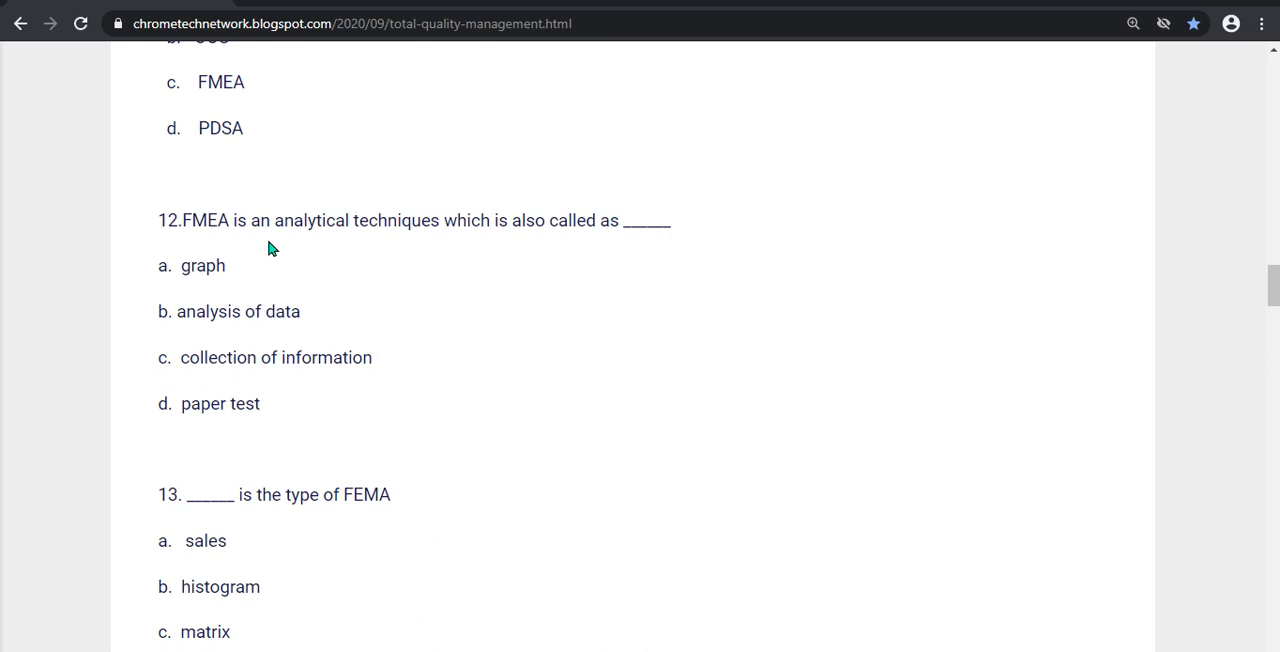
mouse_move(228, 285)
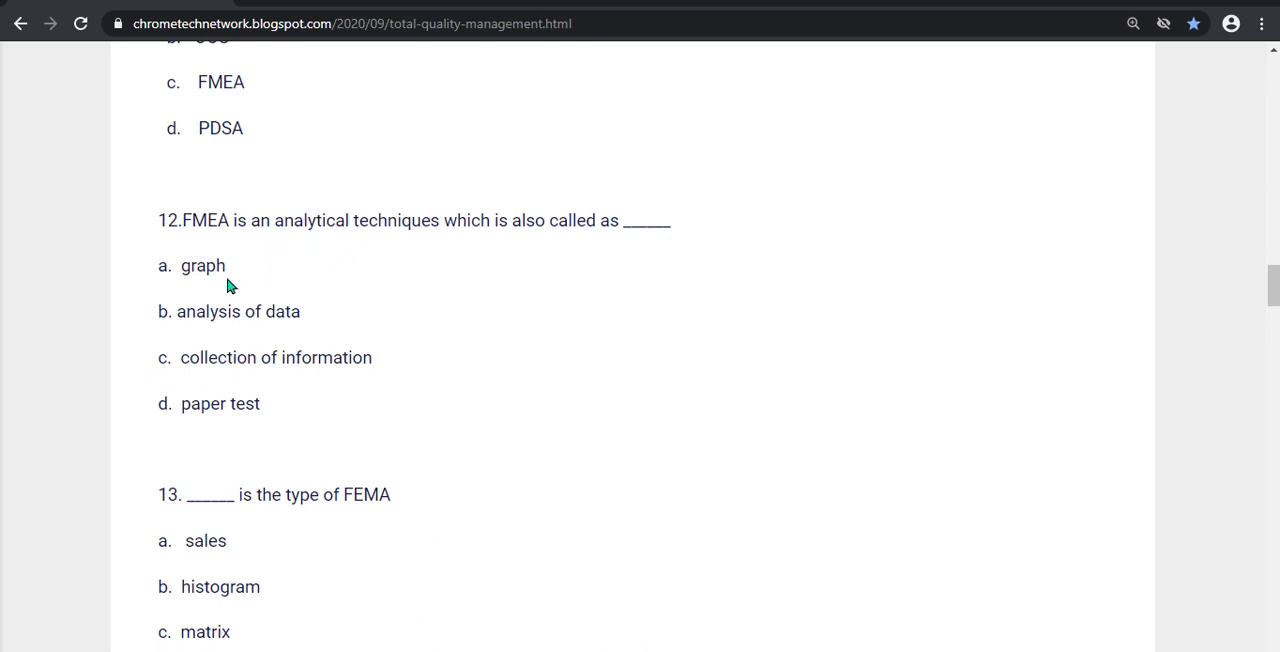
mouse_move(255, 392)
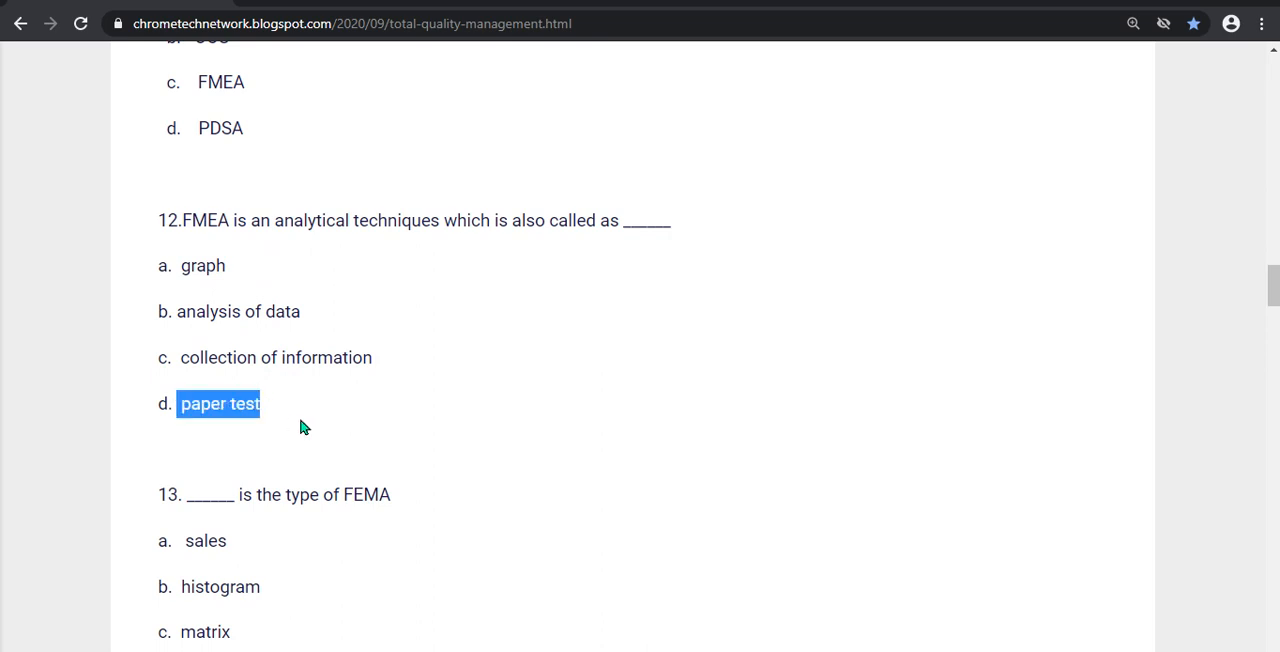
scroll(down, 3)
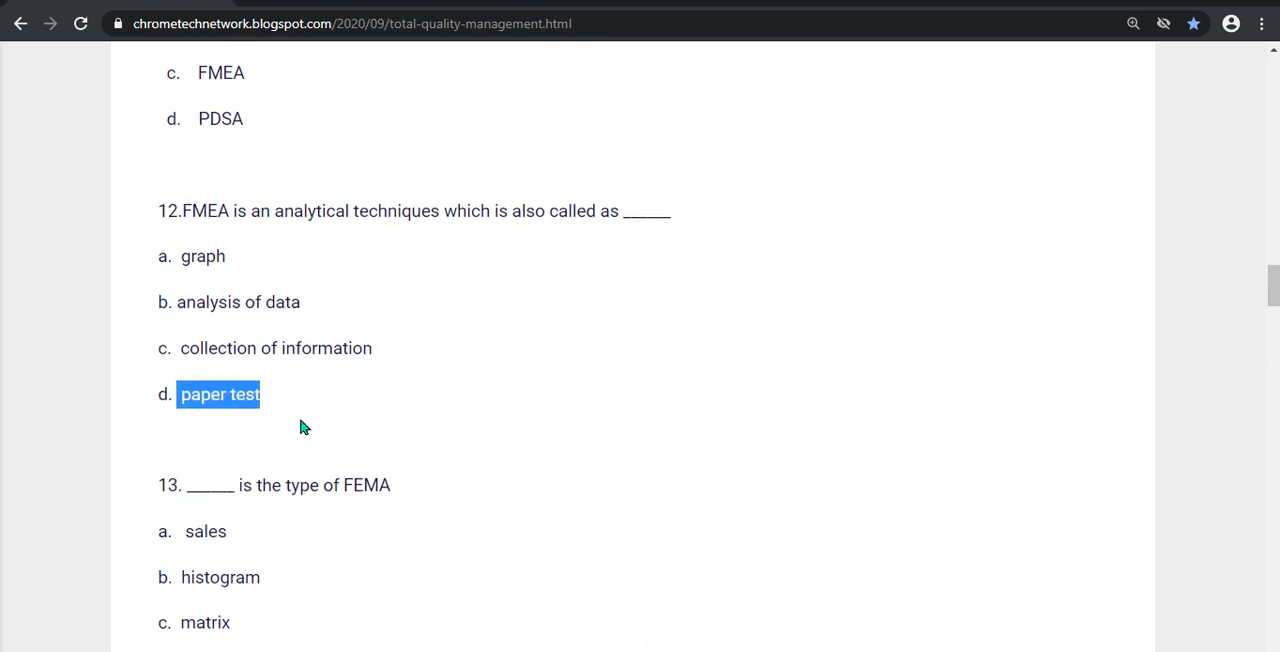
Step: Highlight 'arrow diagram' for question 14 and 'none of these above' for question 15
scroll(down, 3)
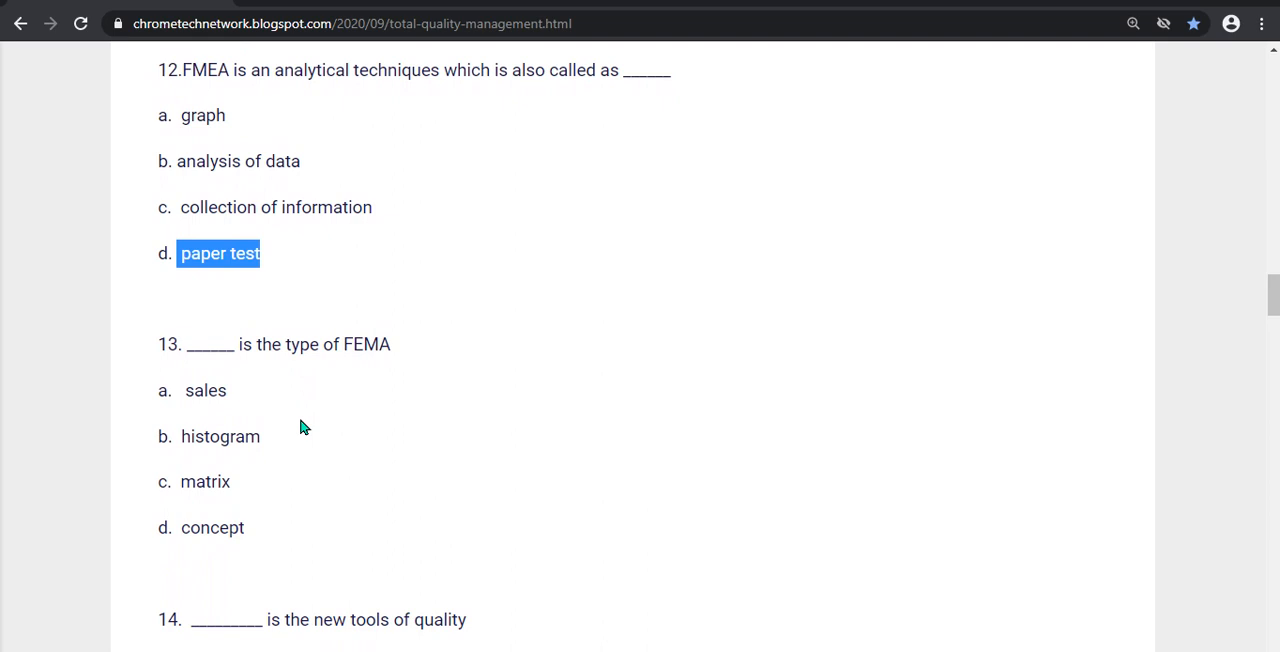
mouse_move(234, 482)
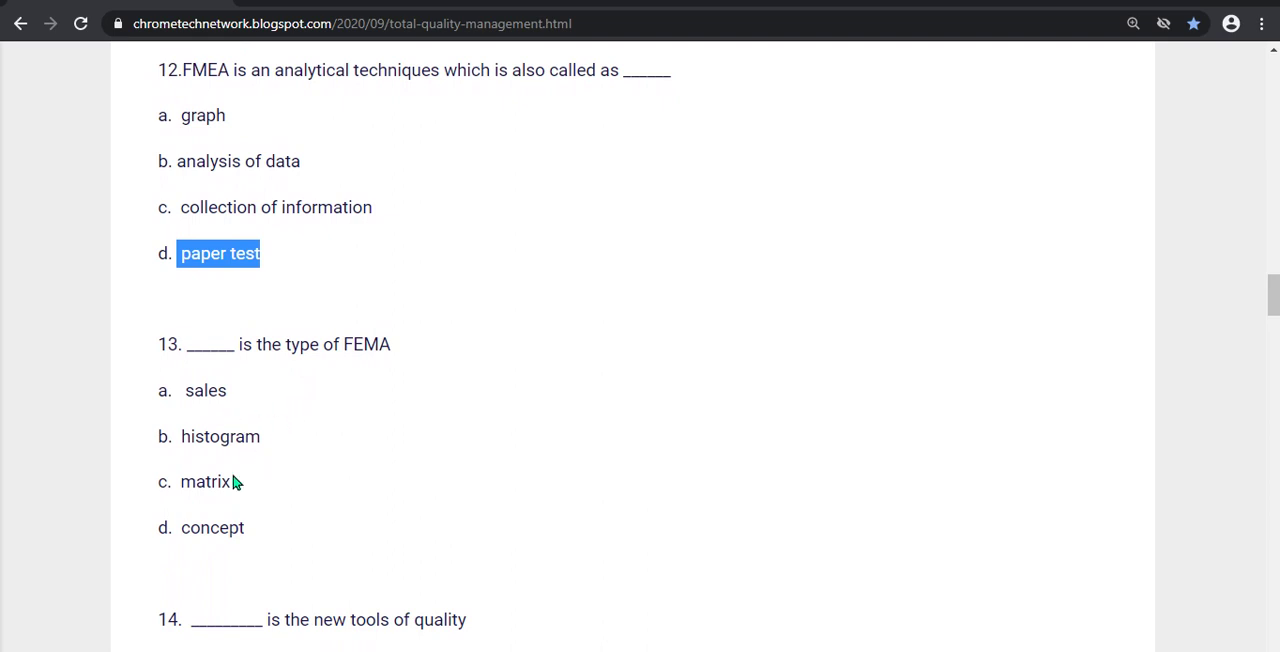
mouse_move(183, 527)
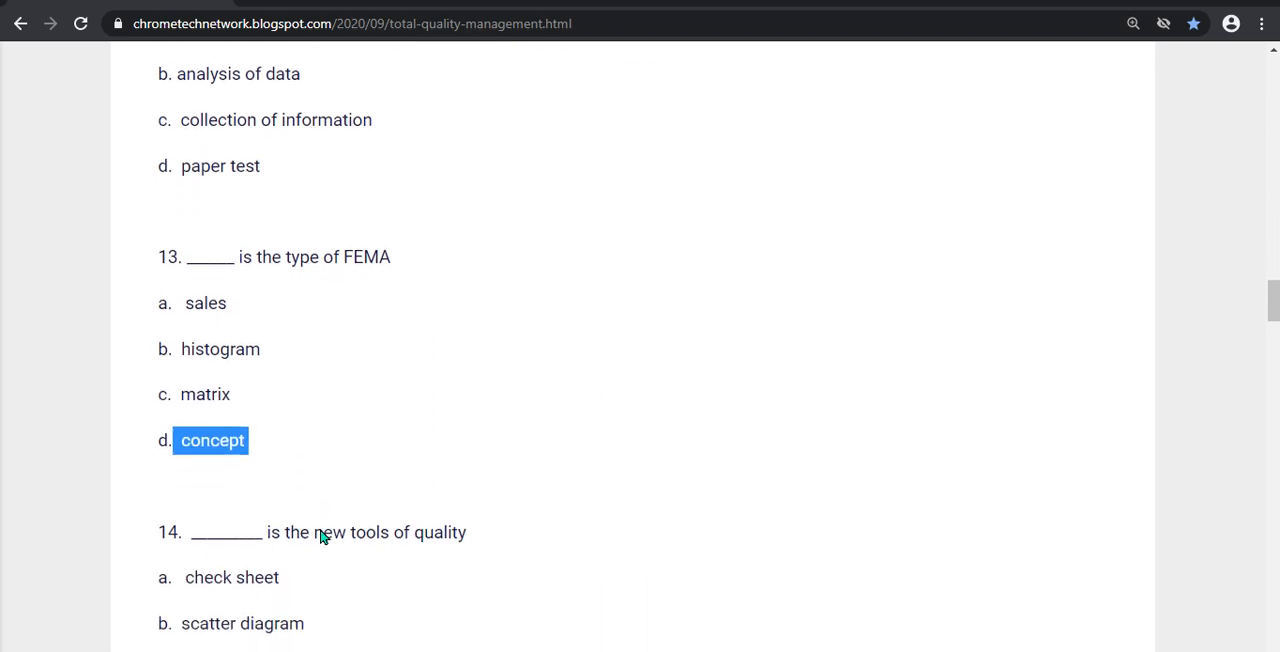
scroll(down, 3)
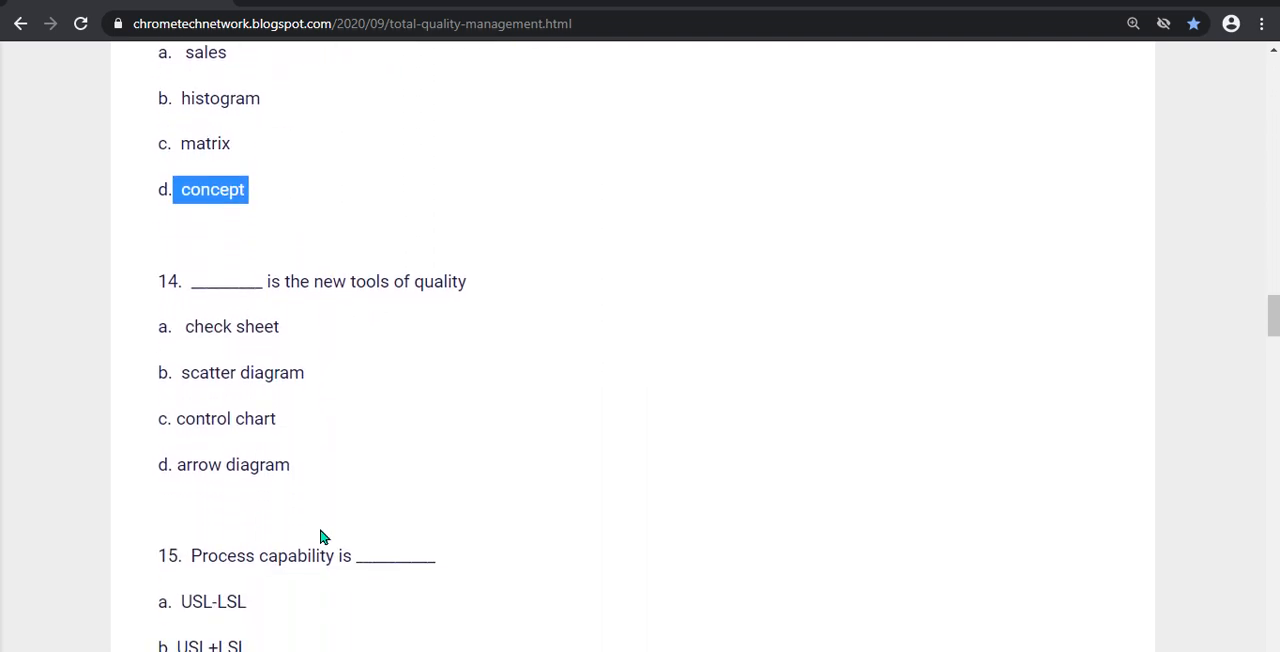
mouse_move(303, 363)
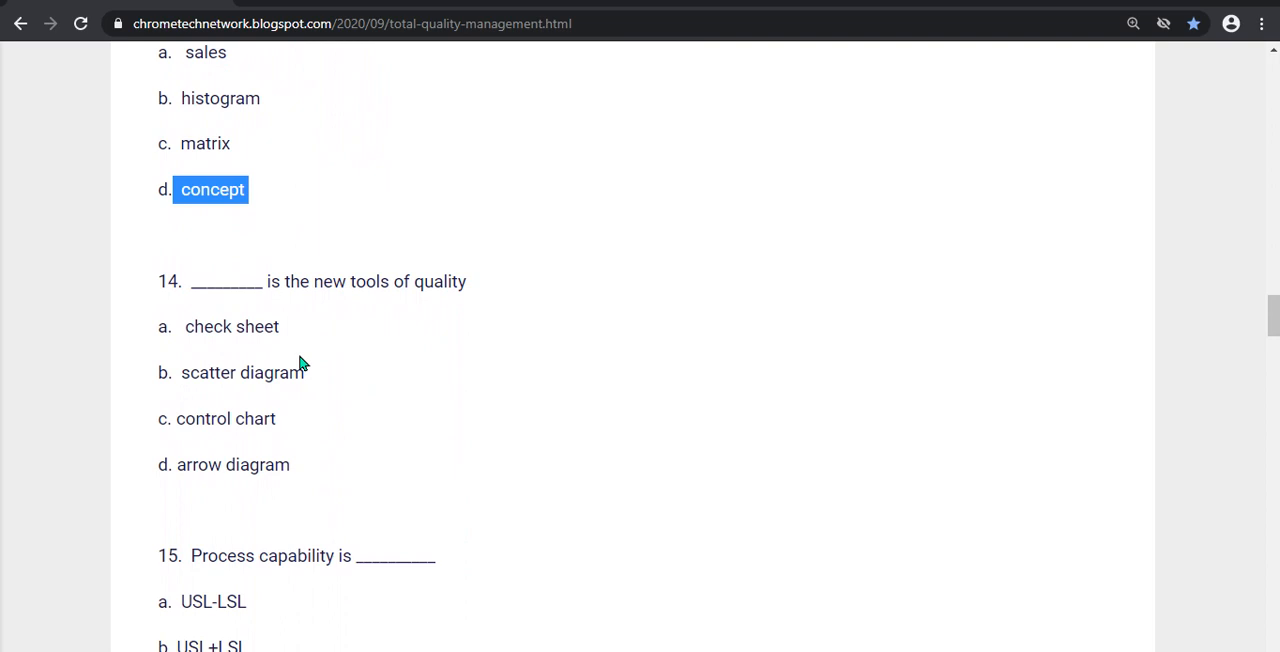
mouse_move(242, 412)
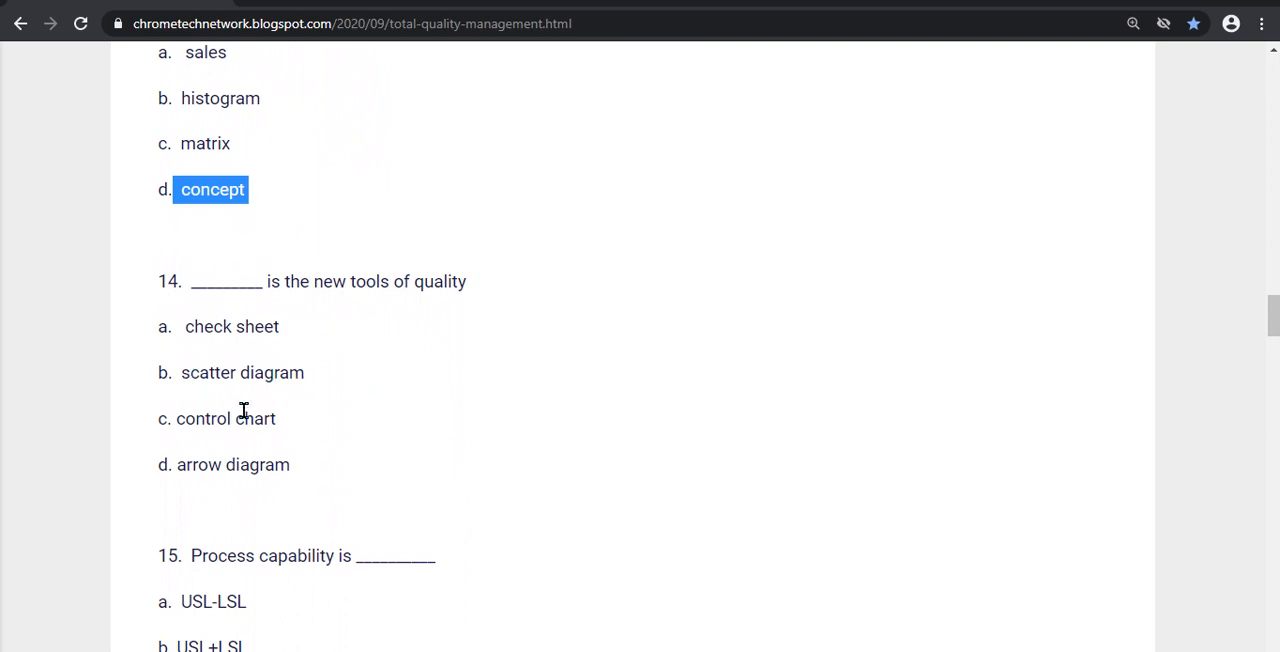
double_click(232, 464)
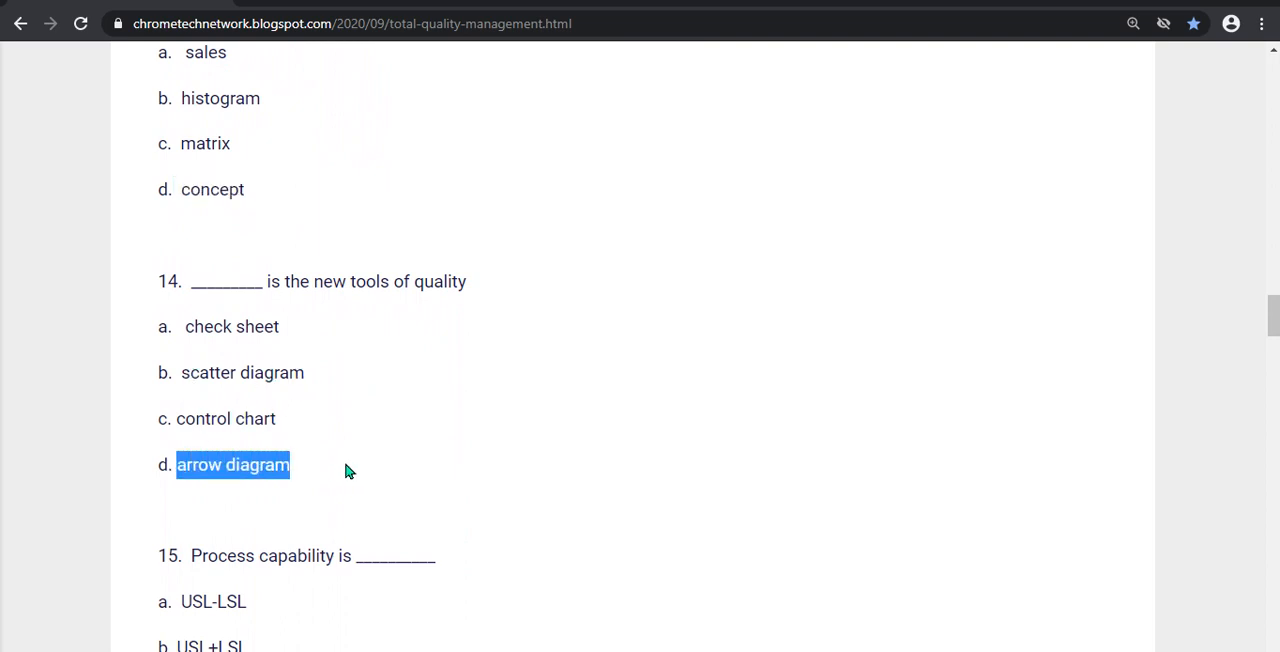
scroll(down, 3)
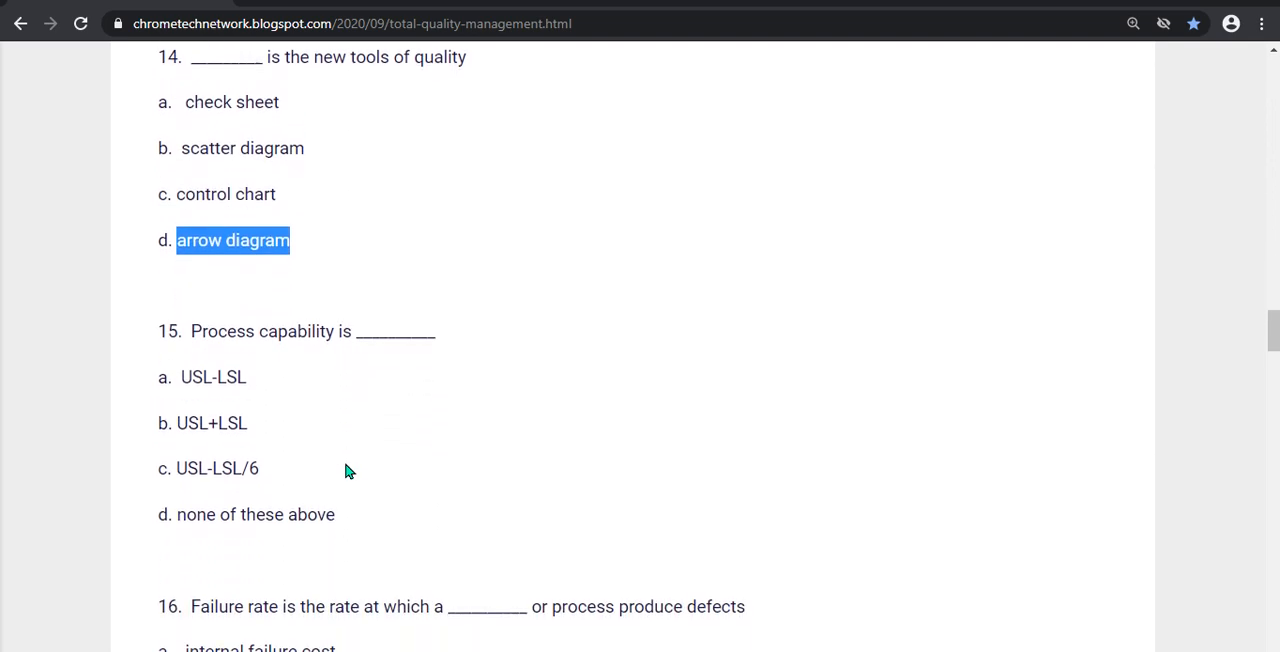
scroll(down, 3)
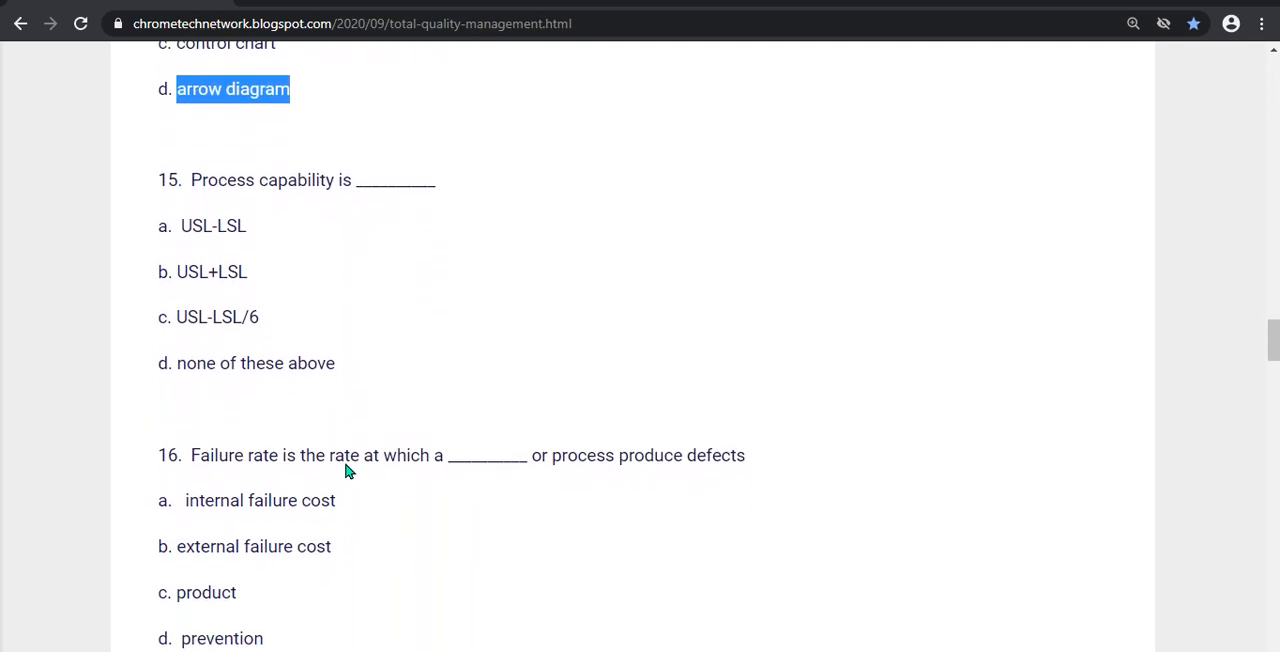
double_click(255, 363)
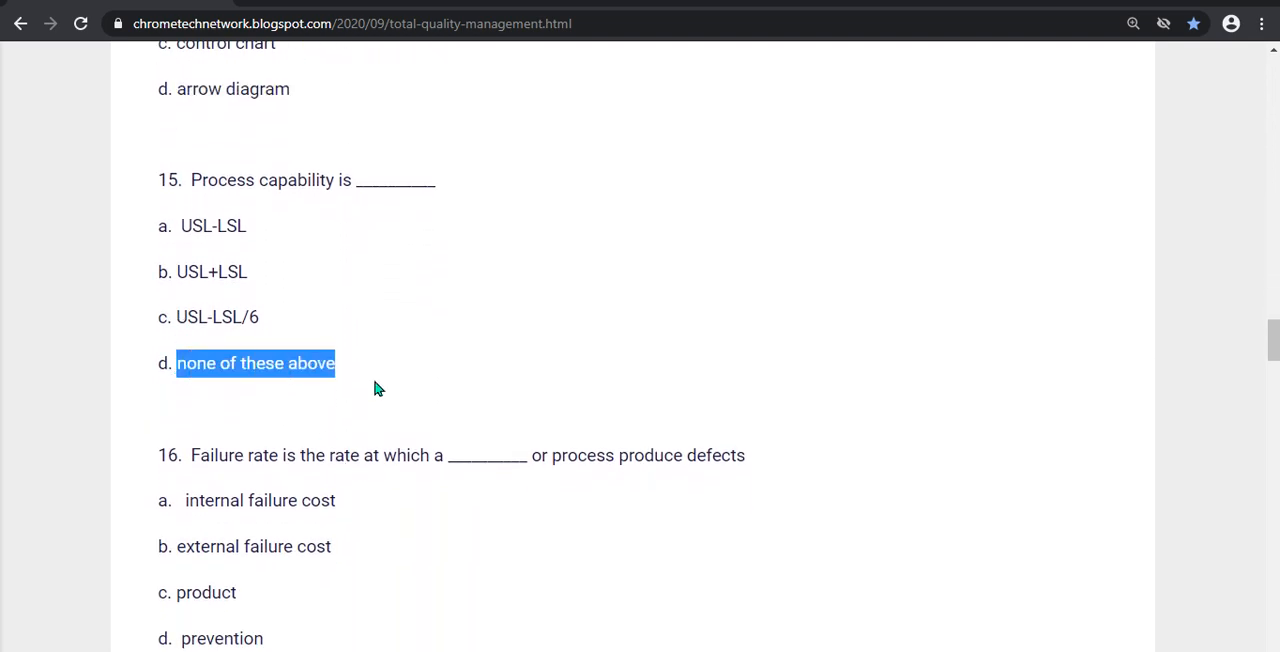
Step: Highlight 'product' for question 16 and 'repair' for question 17, then scroll toward question 18
scroll(down, 3)
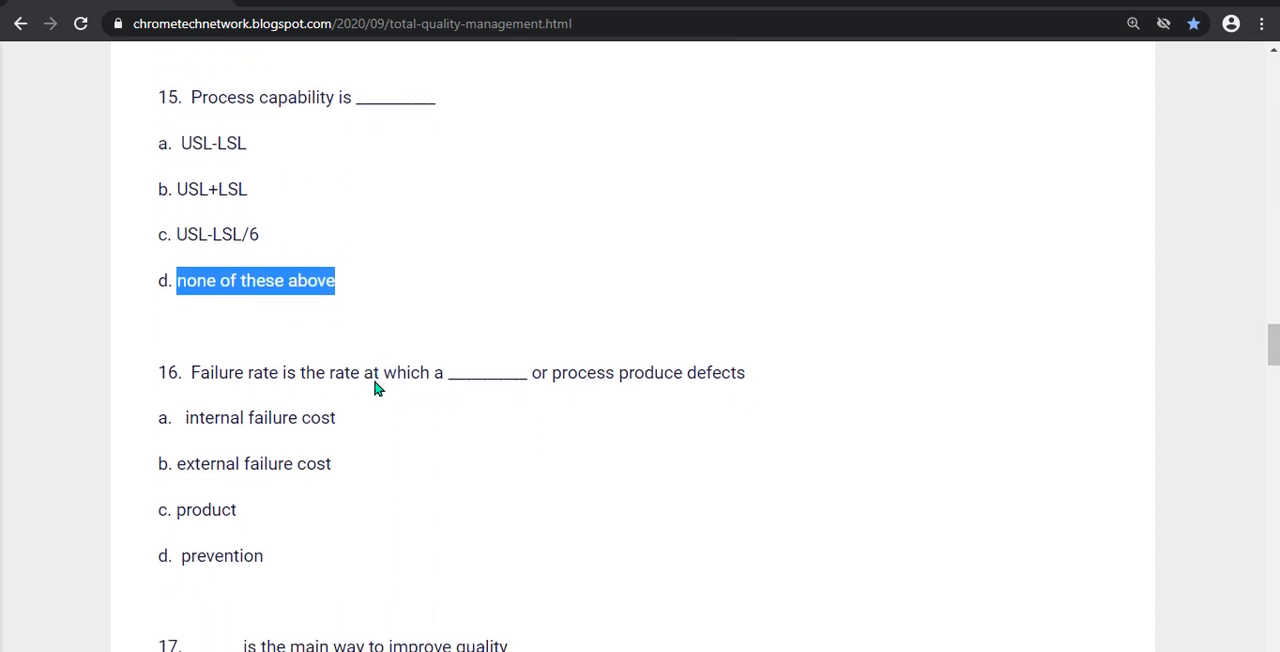
scroll(down, 3)
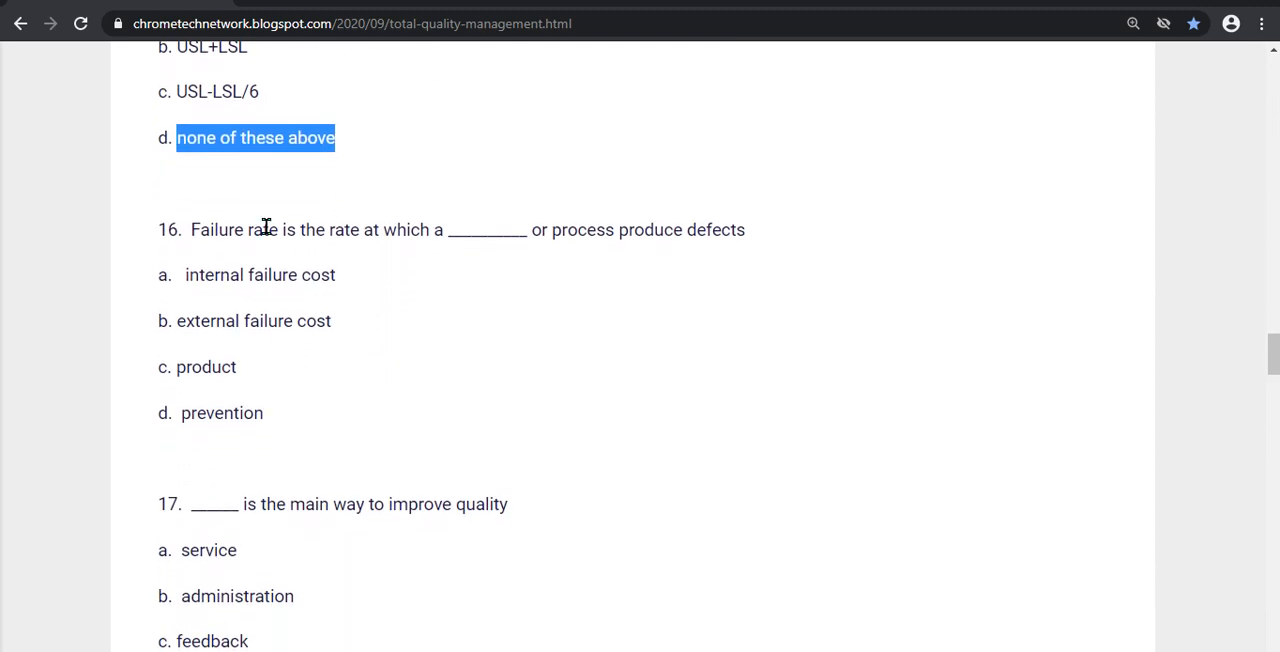
mouse_move(384, 258)
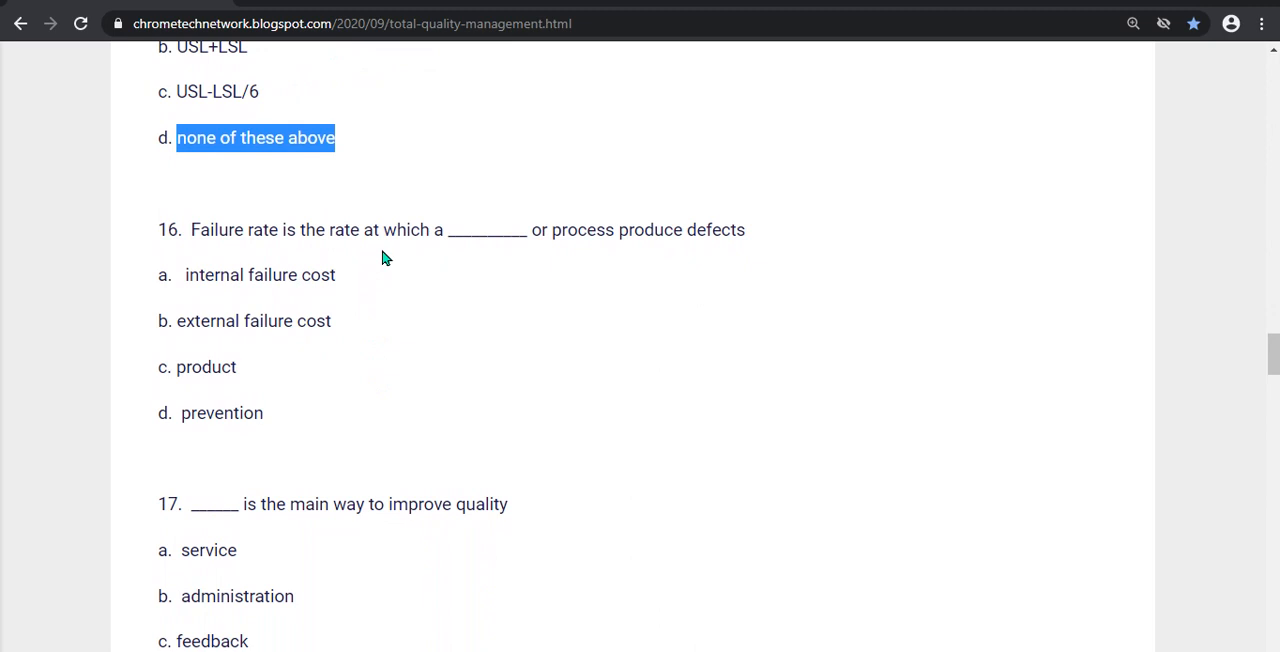
mouse_move(485, 249)
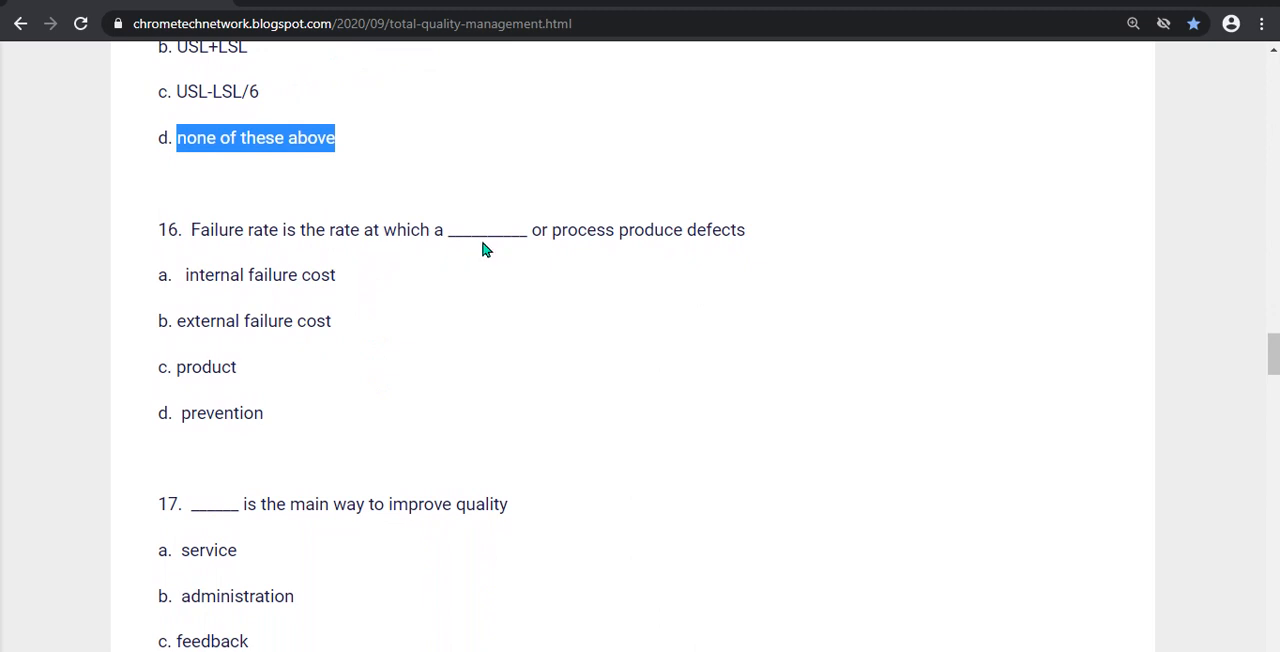
mouse_move(207, 331)
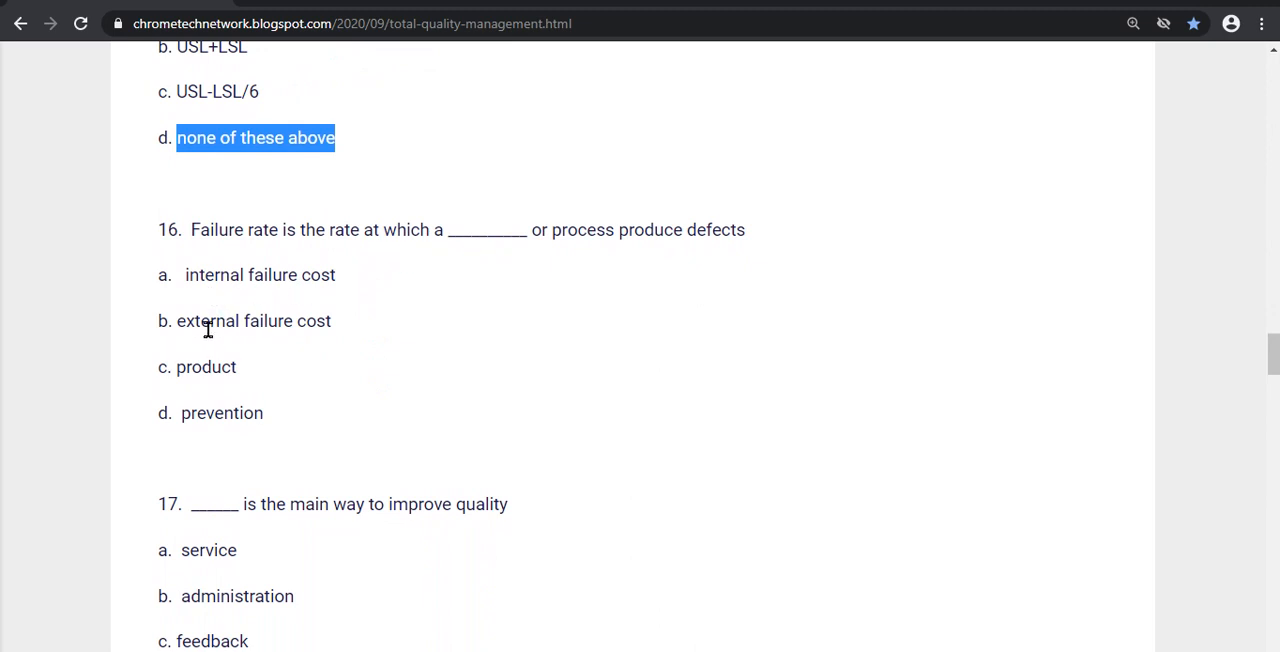
mouse_move(173, 367)
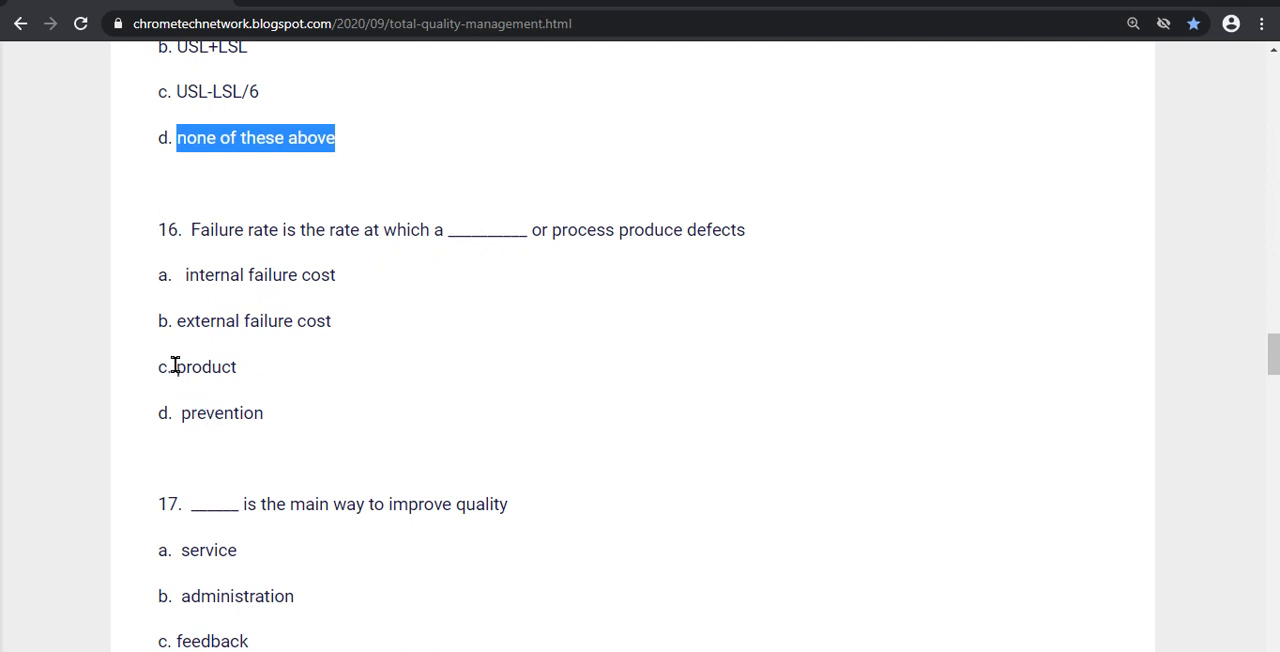
drag(158, 367, 265, 413)
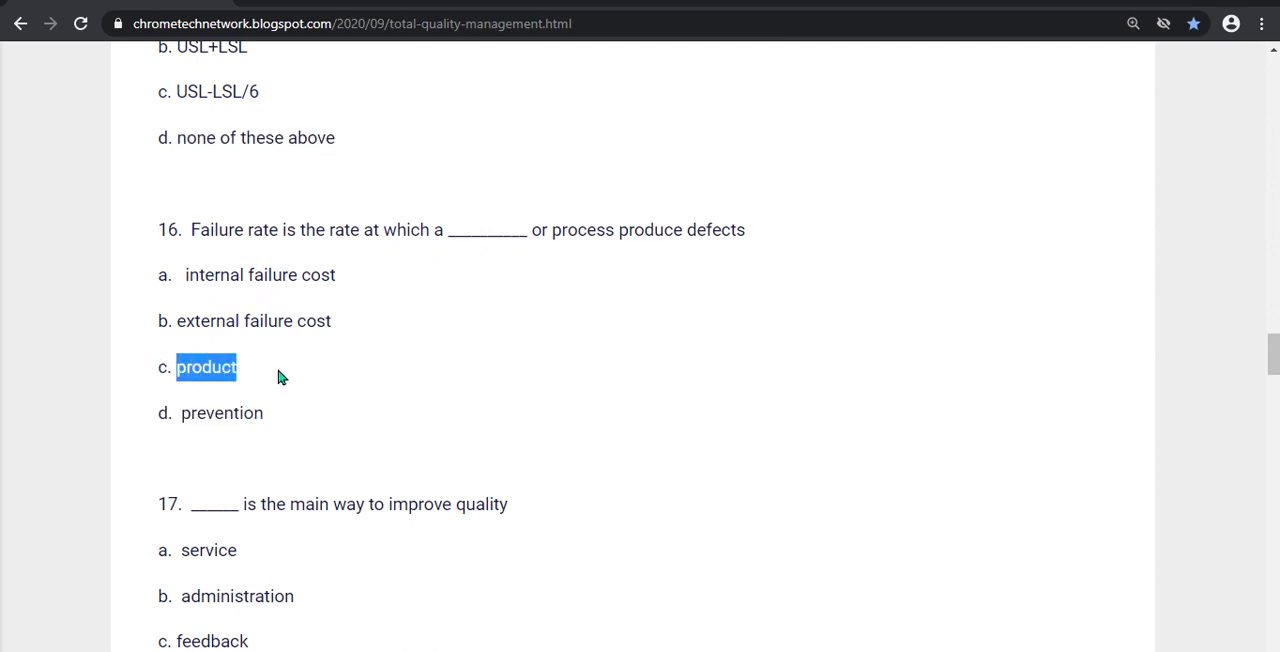
scroll(down, 3)
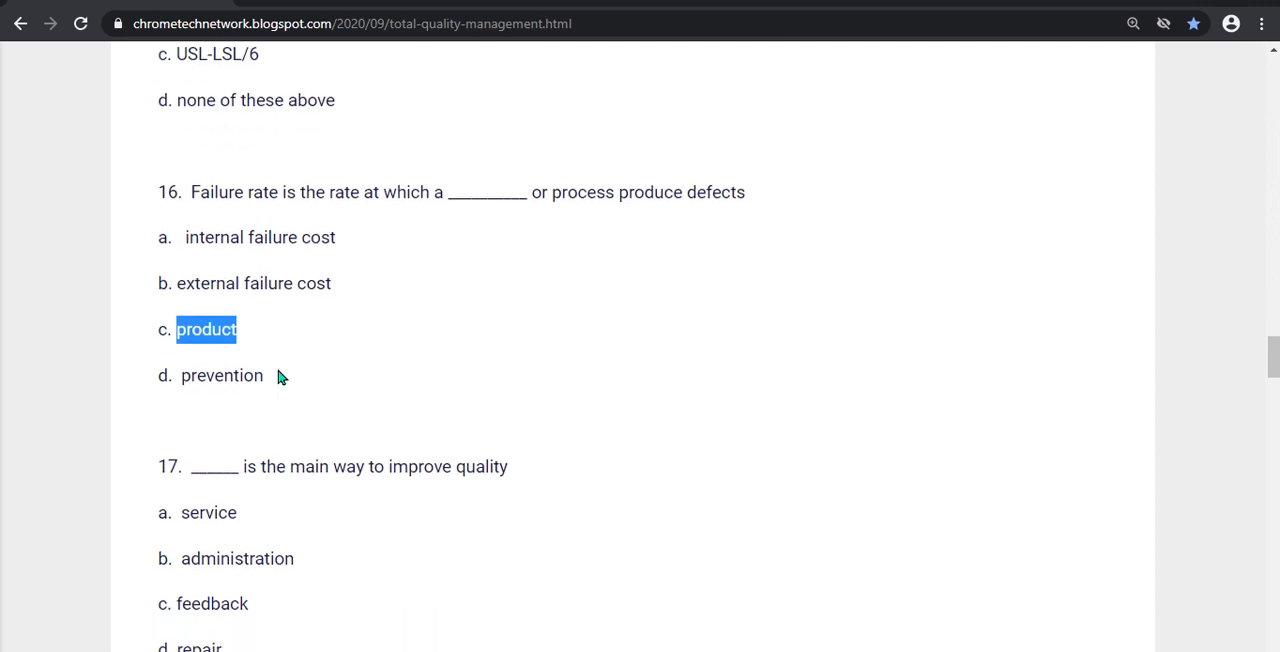
scroll(down, 3)
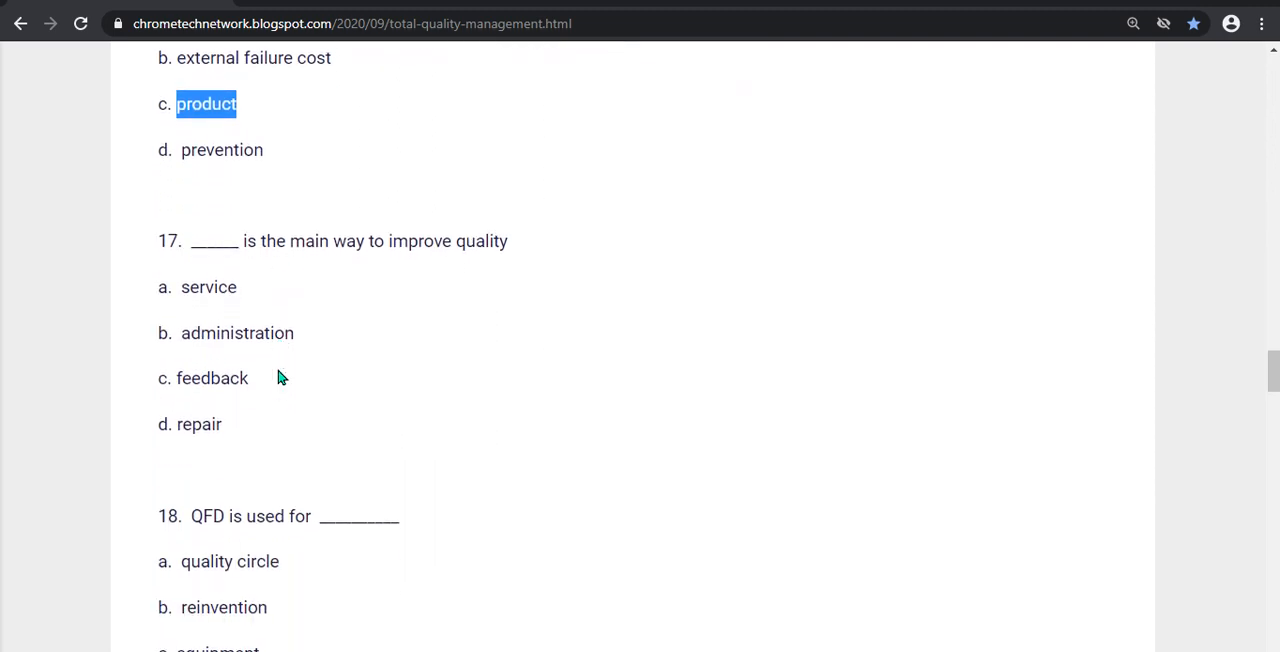
double_click(197, 424)
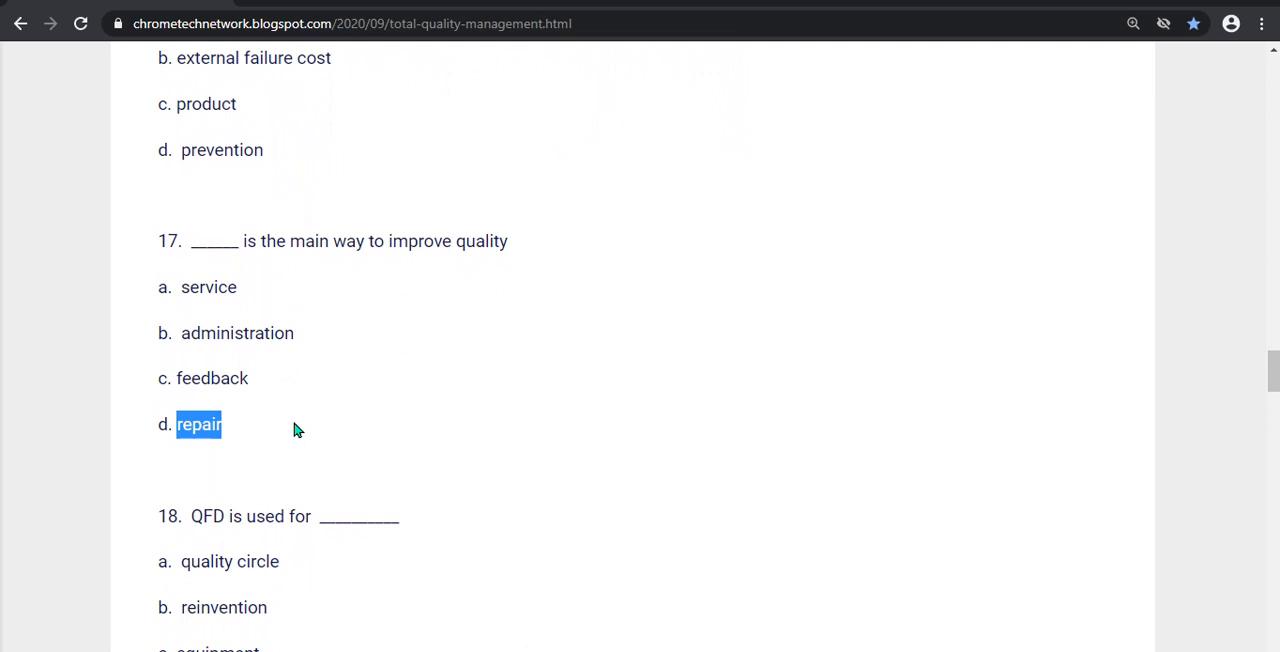
scroll(down, 3)
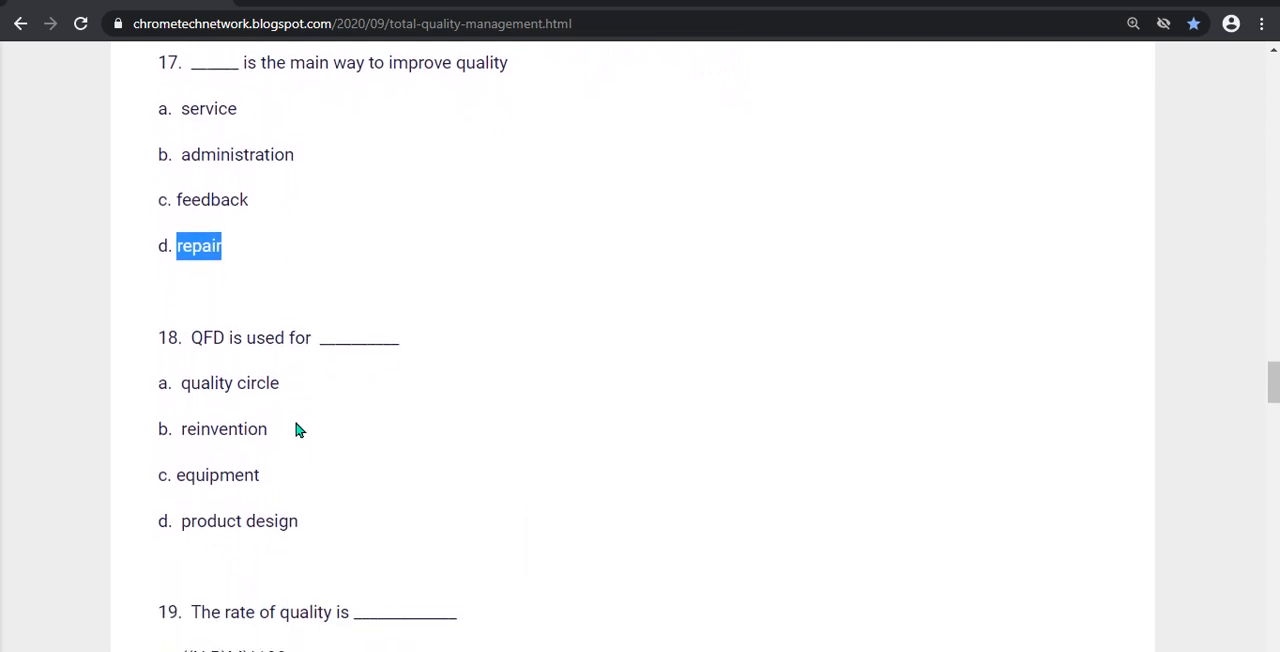
scroll(down, 3)
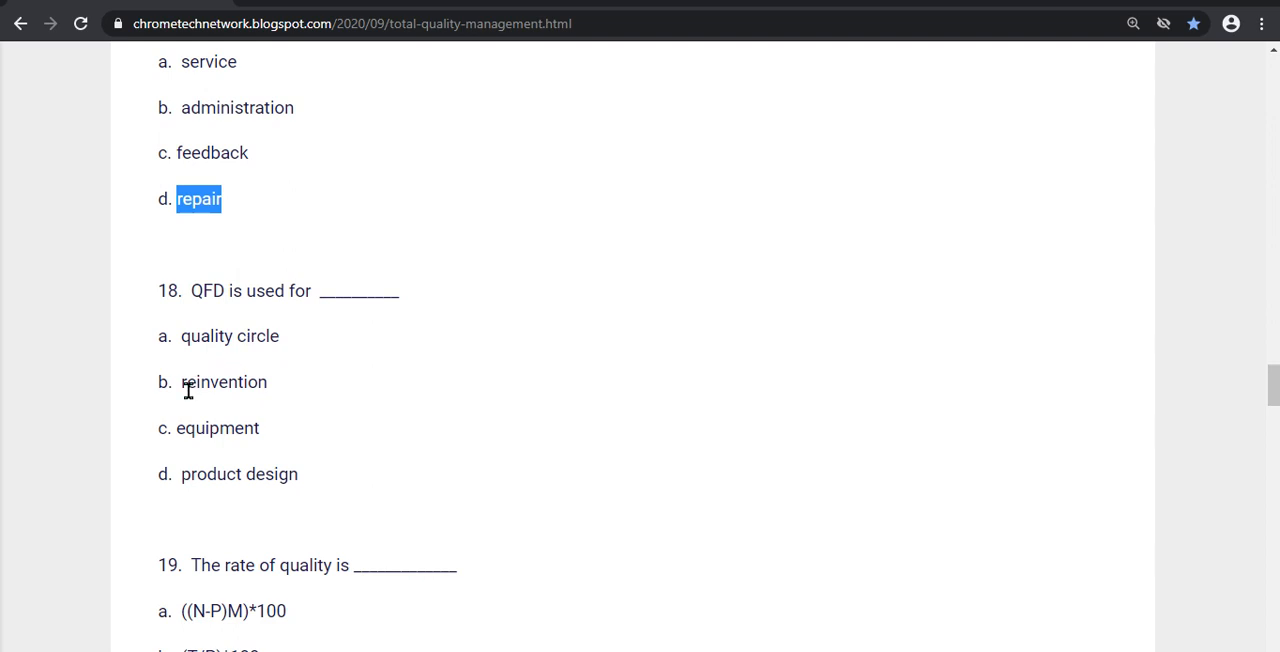
mouse_move(189, 431)
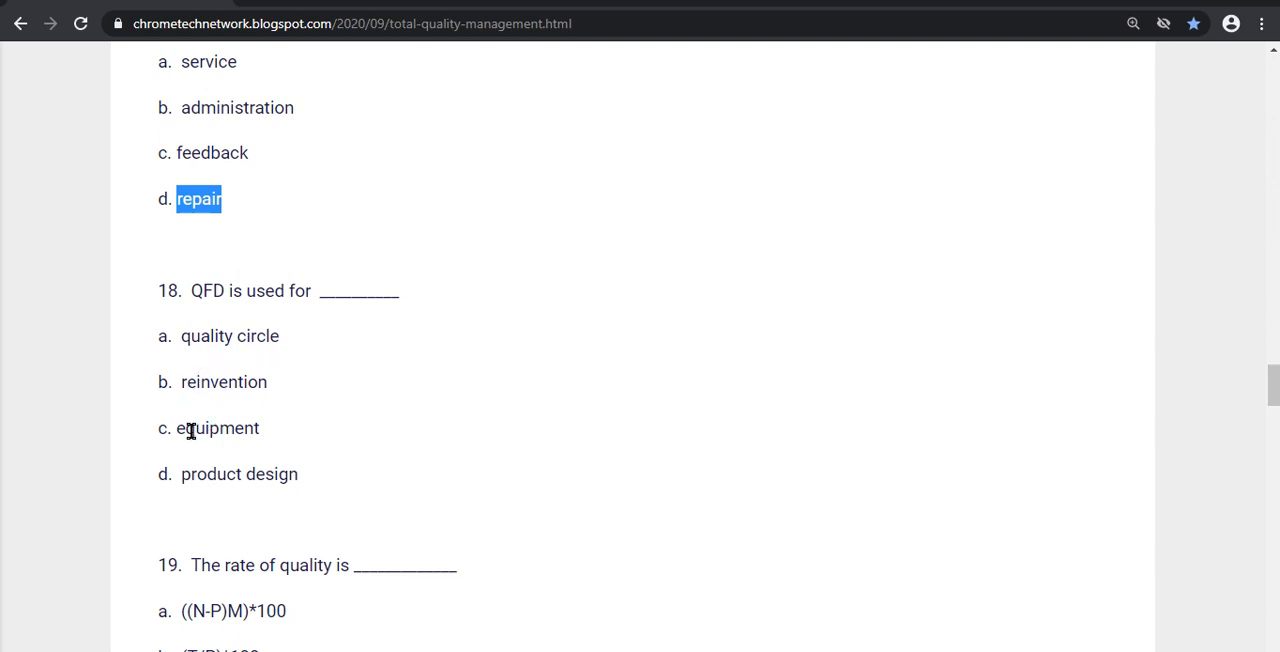
mouse_move(220, 468)
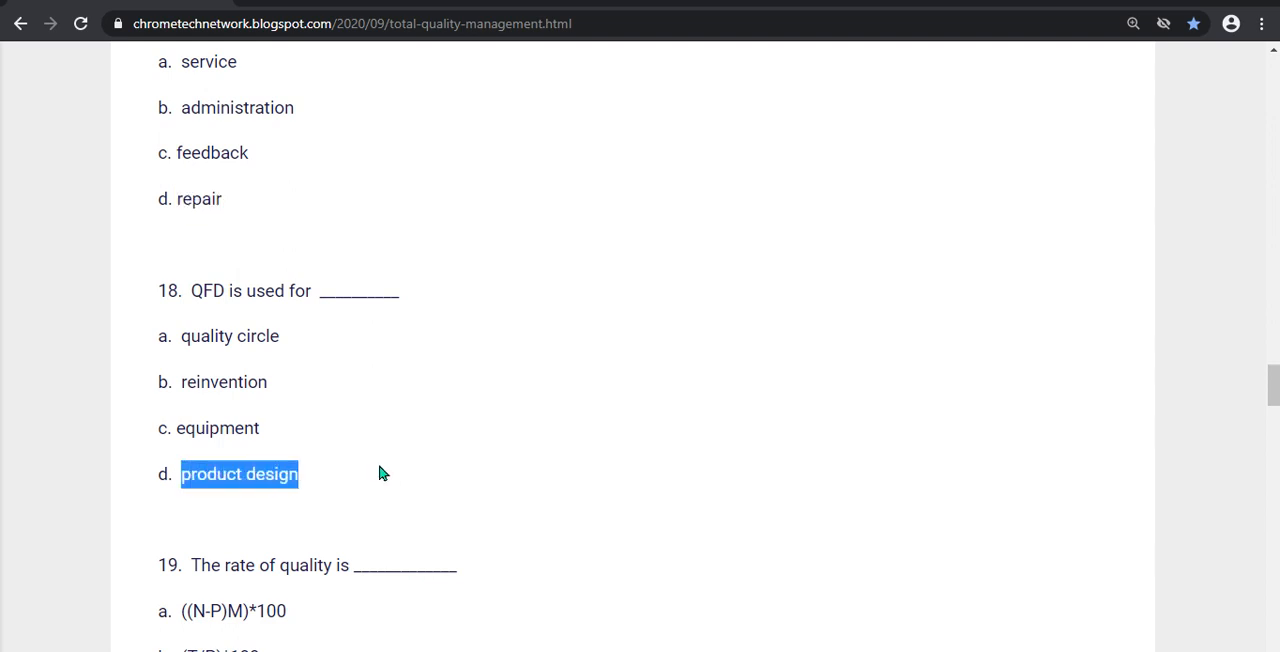
scroll(down, 3)
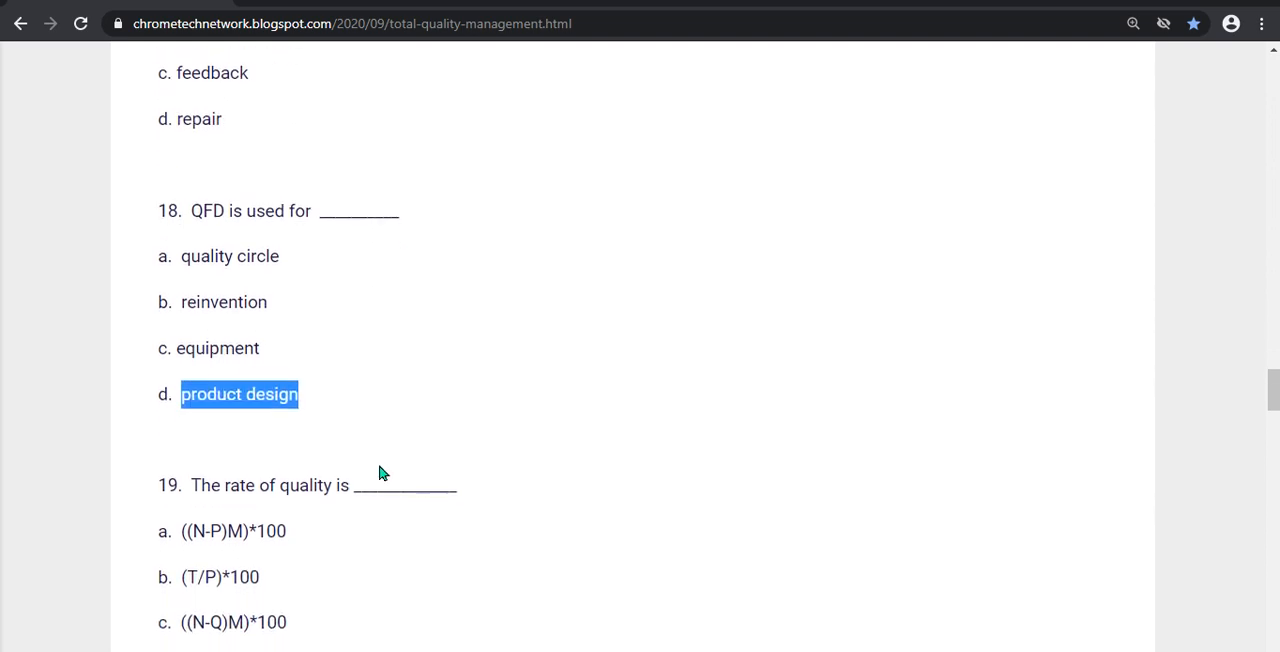
Step: Highlight 'education' as question 20's answer and scroll down to question 21
scroll(down, 3)
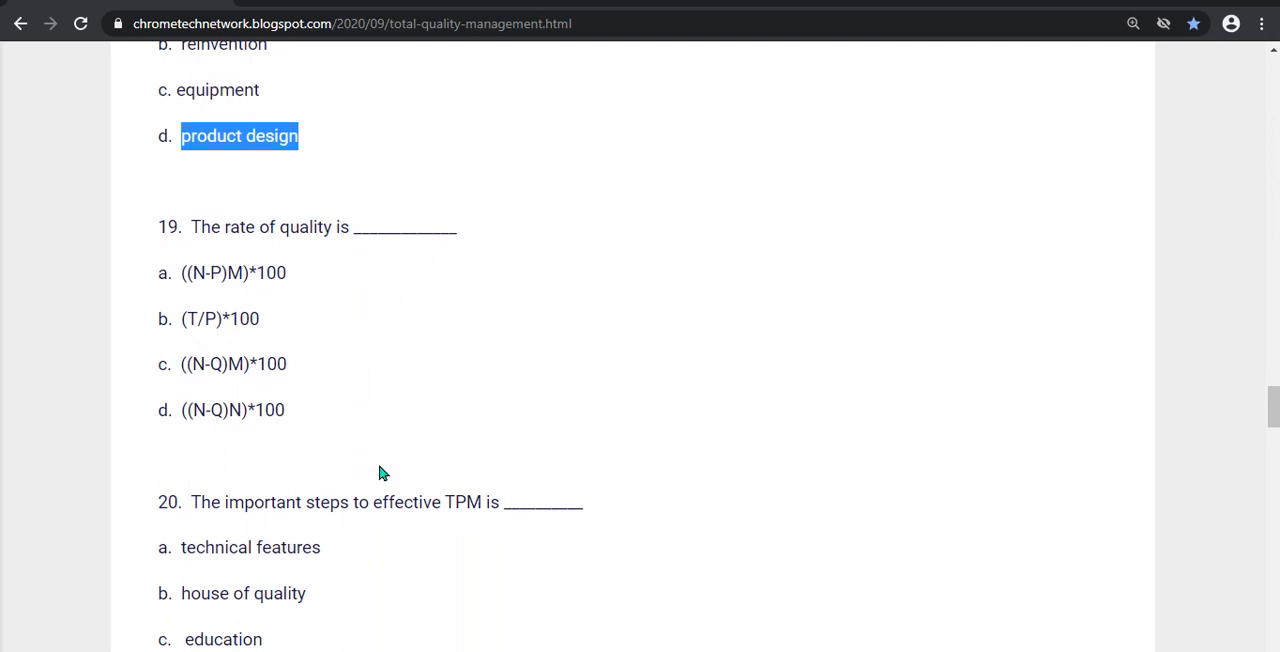
mouse_move(222, 299)
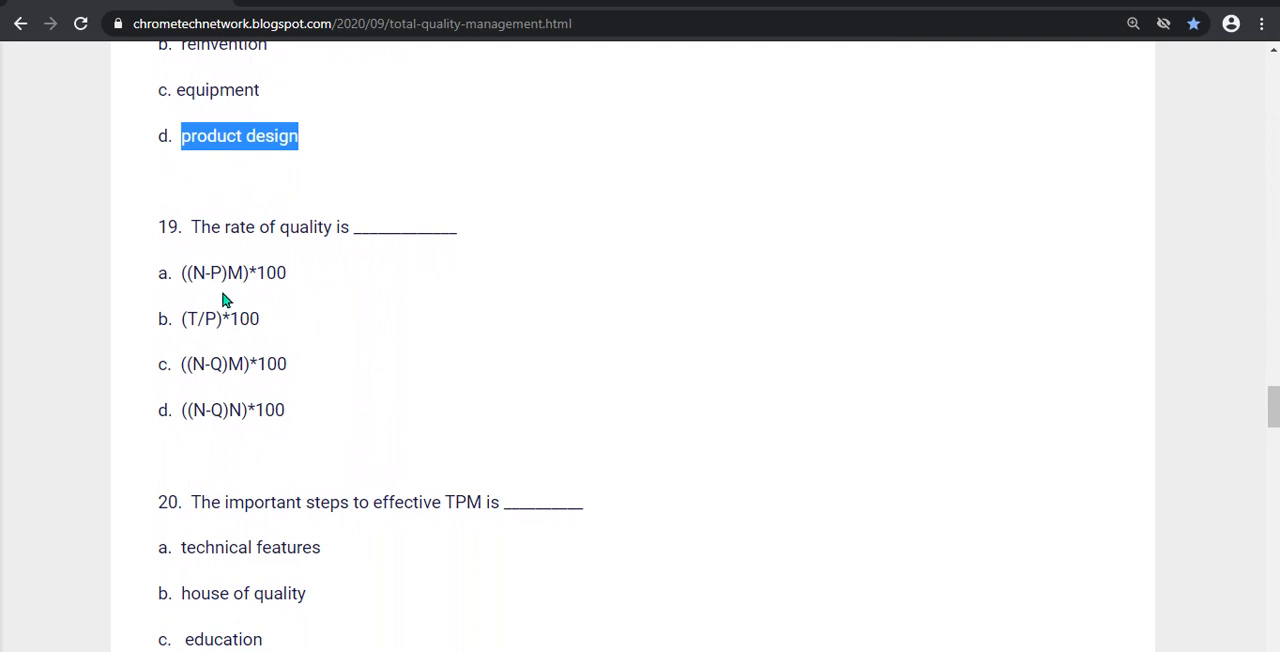
mouse_move(177, 410)
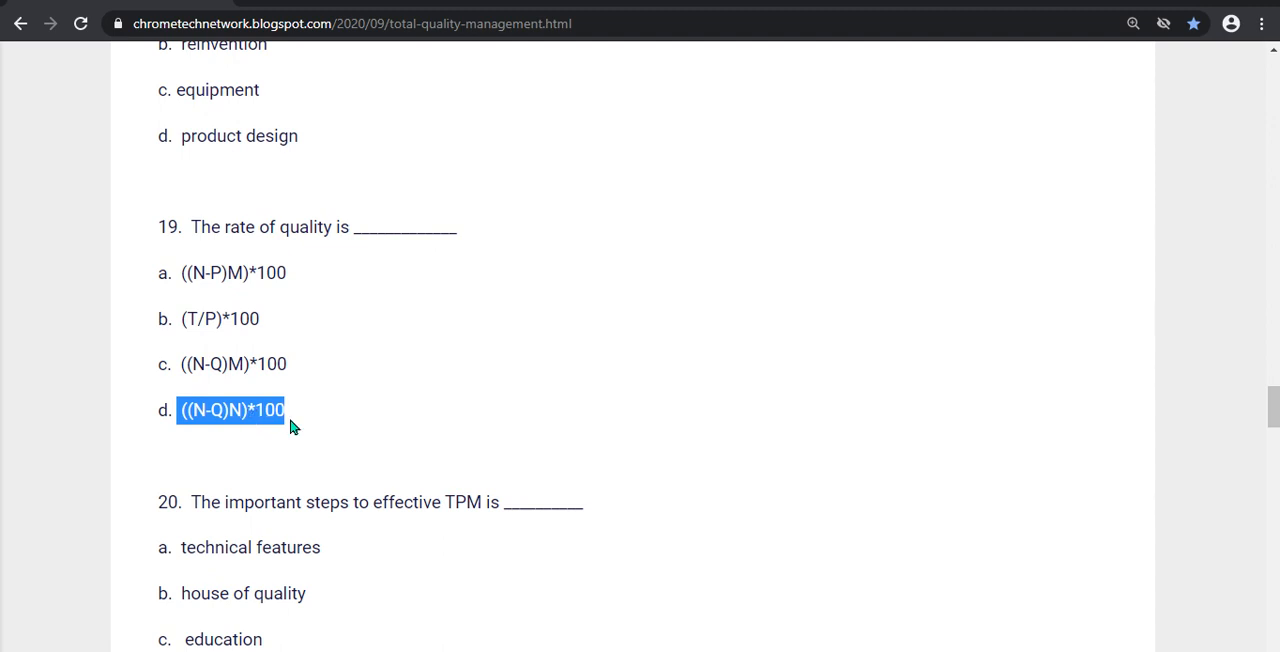
scroll(down, 3)
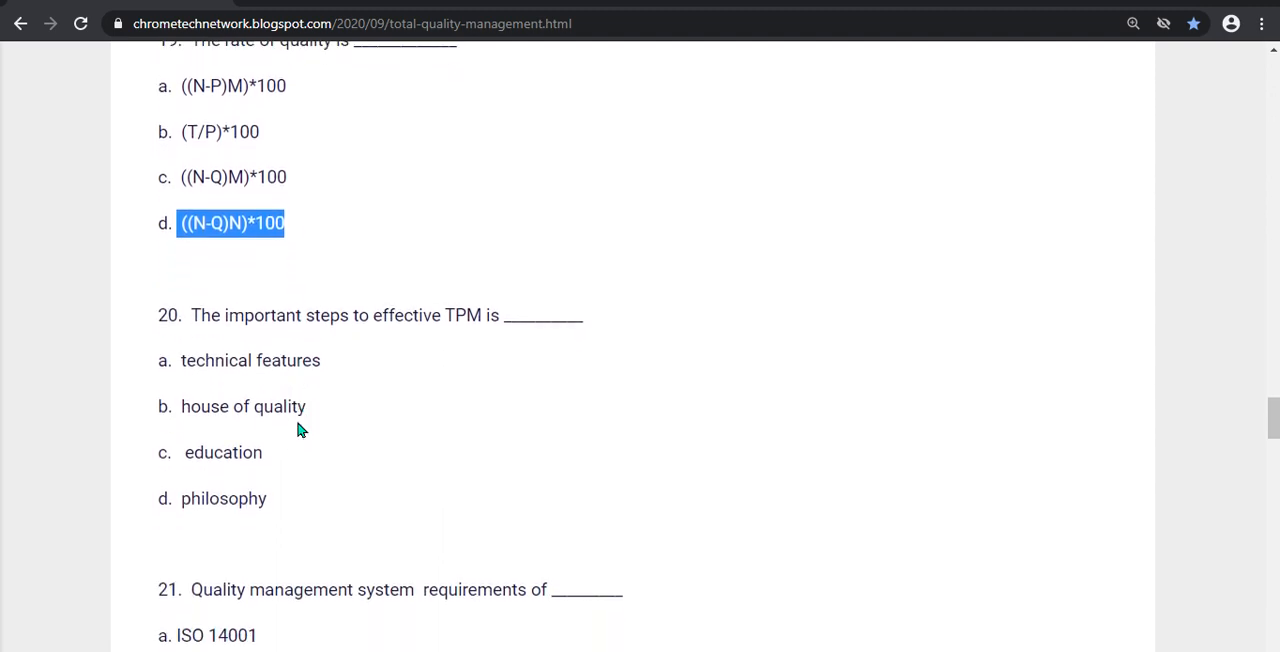
scroll(down, 3)
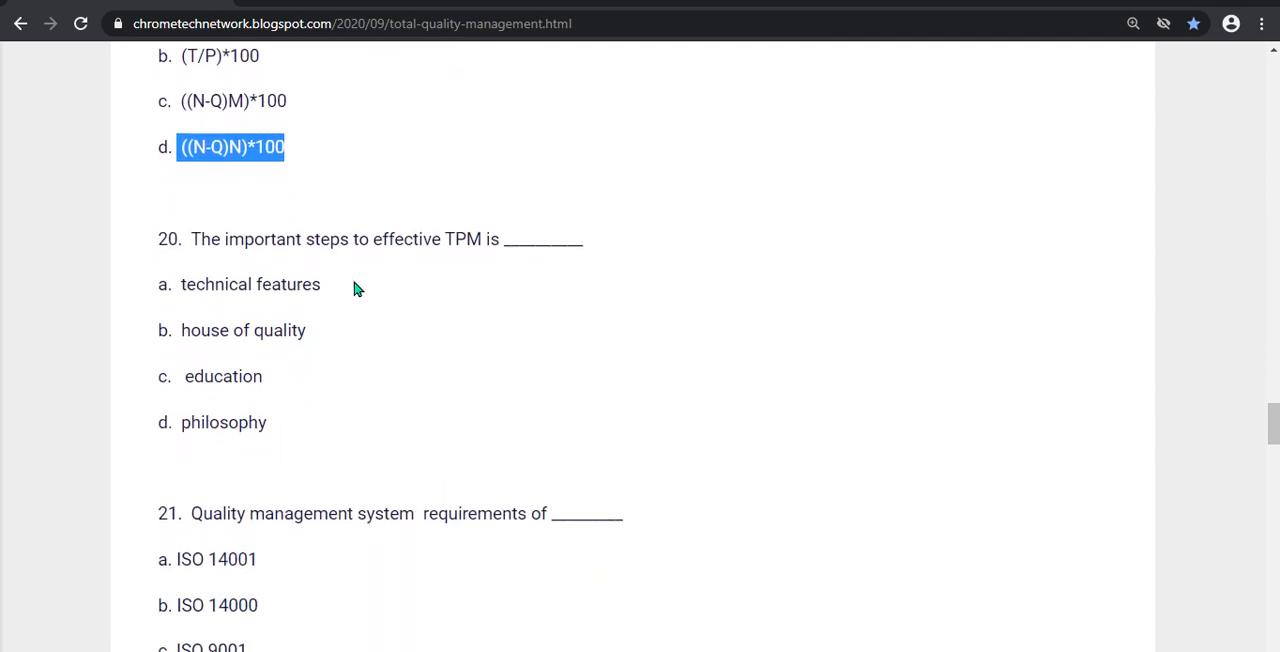
mouse_move(492, 261)
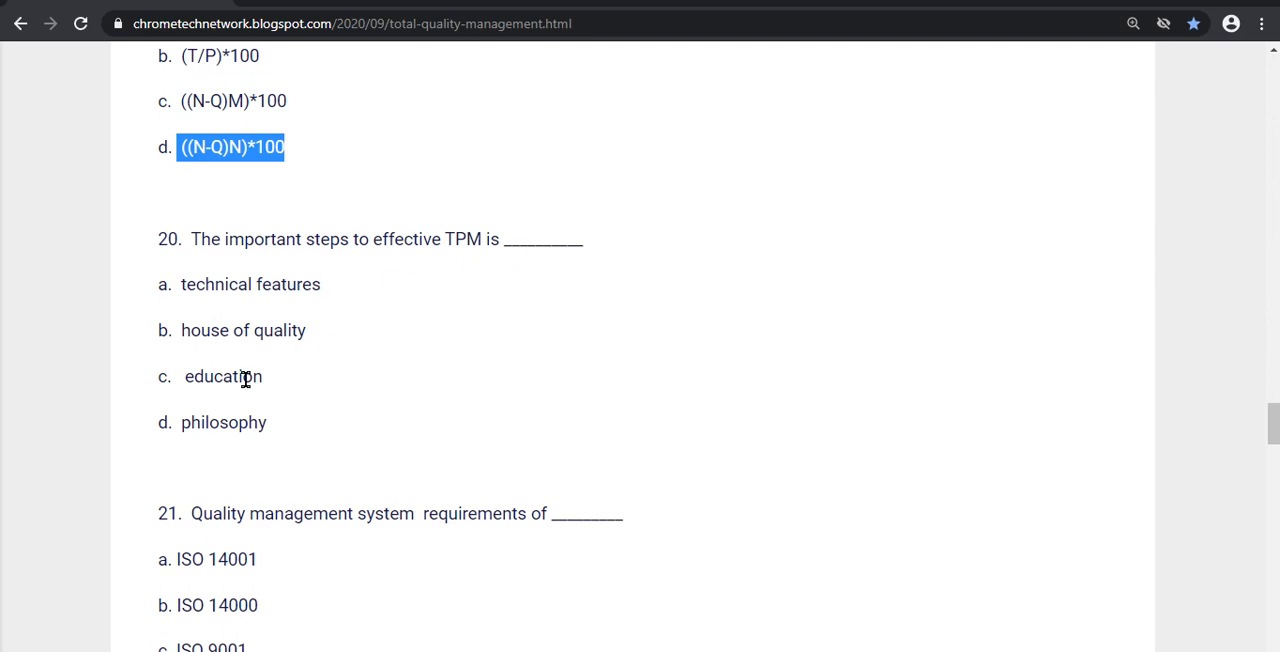
double_click(218, 377)
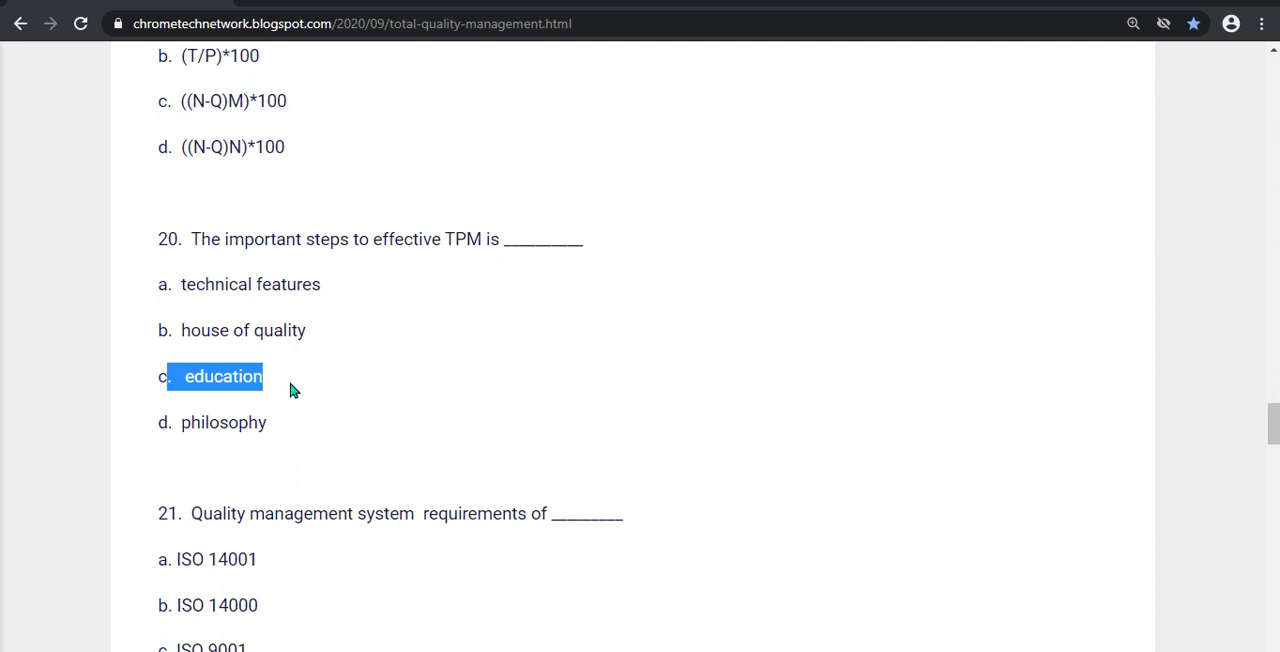
scroll(down, 3)
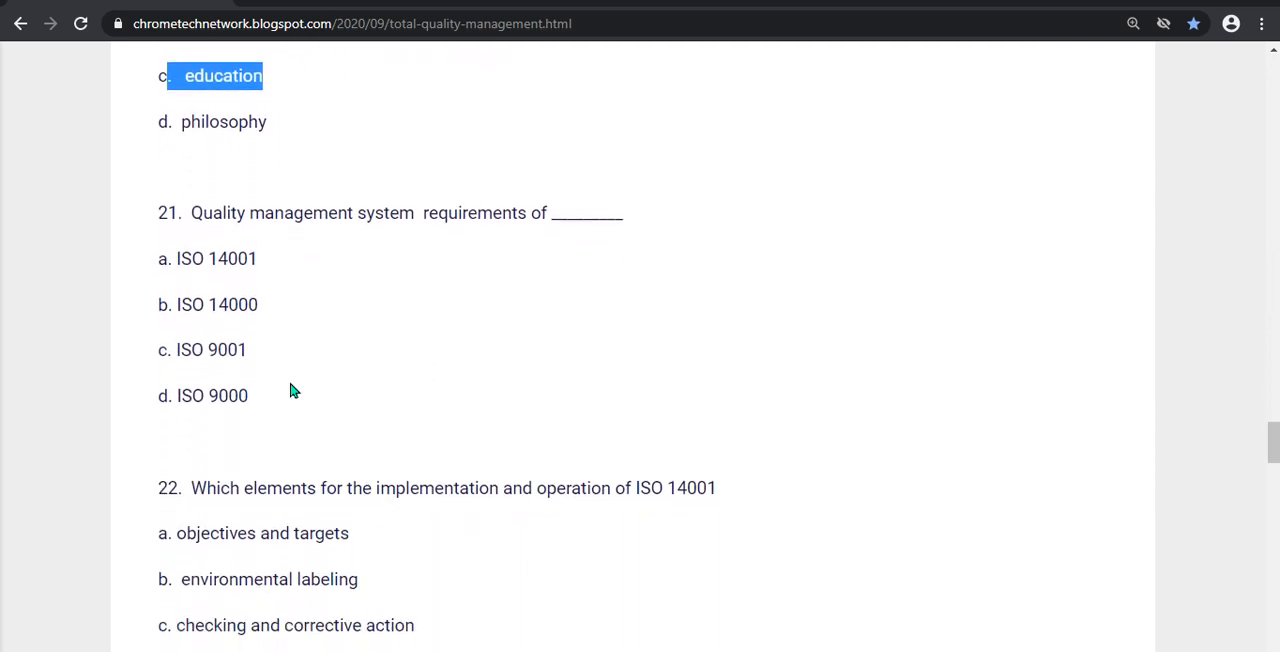
mouse_move(567, 222)
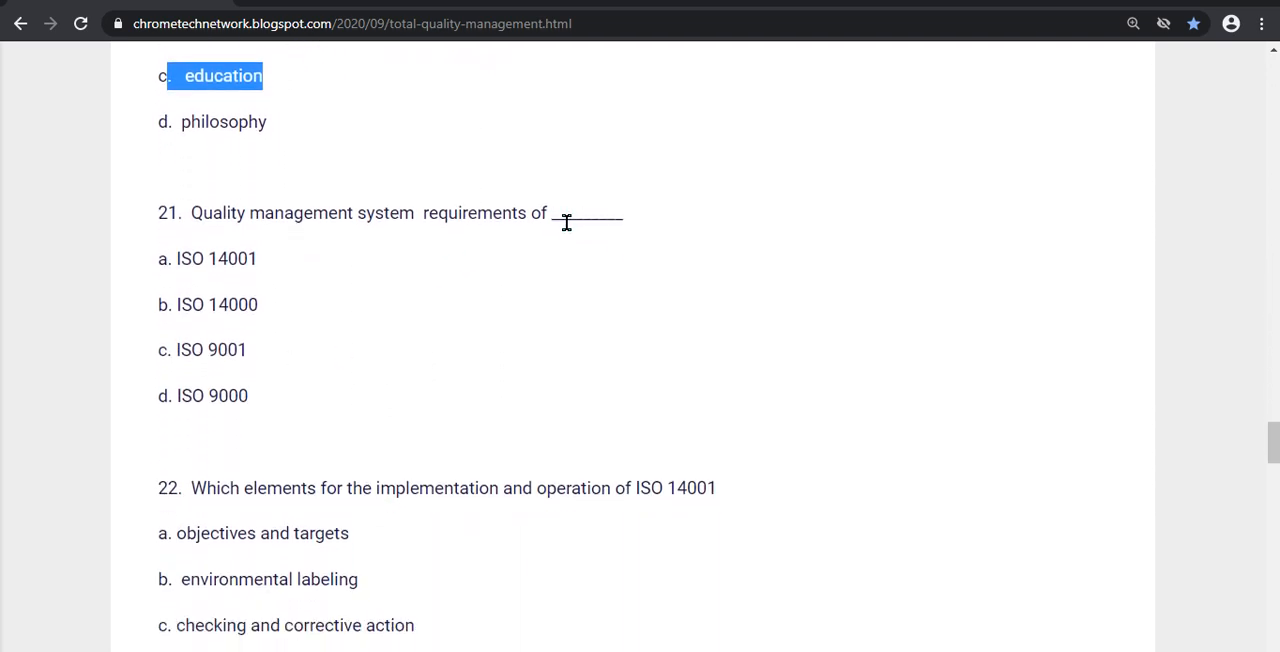
mouse_move(157, 356)
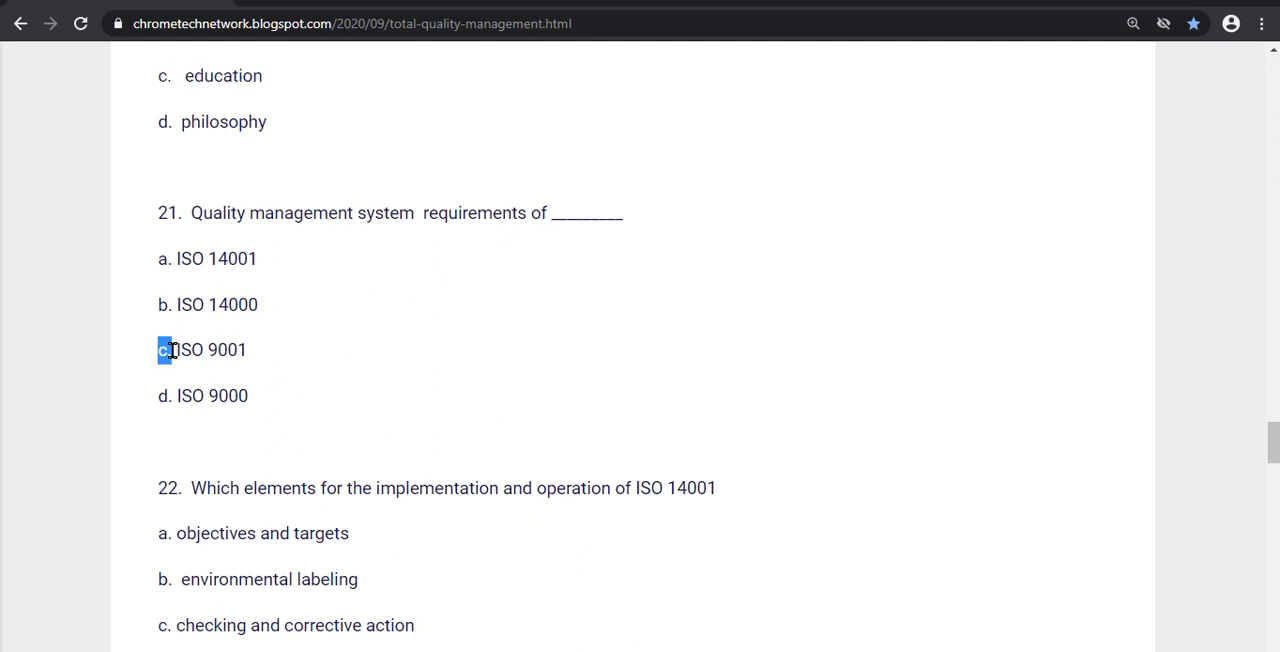
scroll(down, 3)
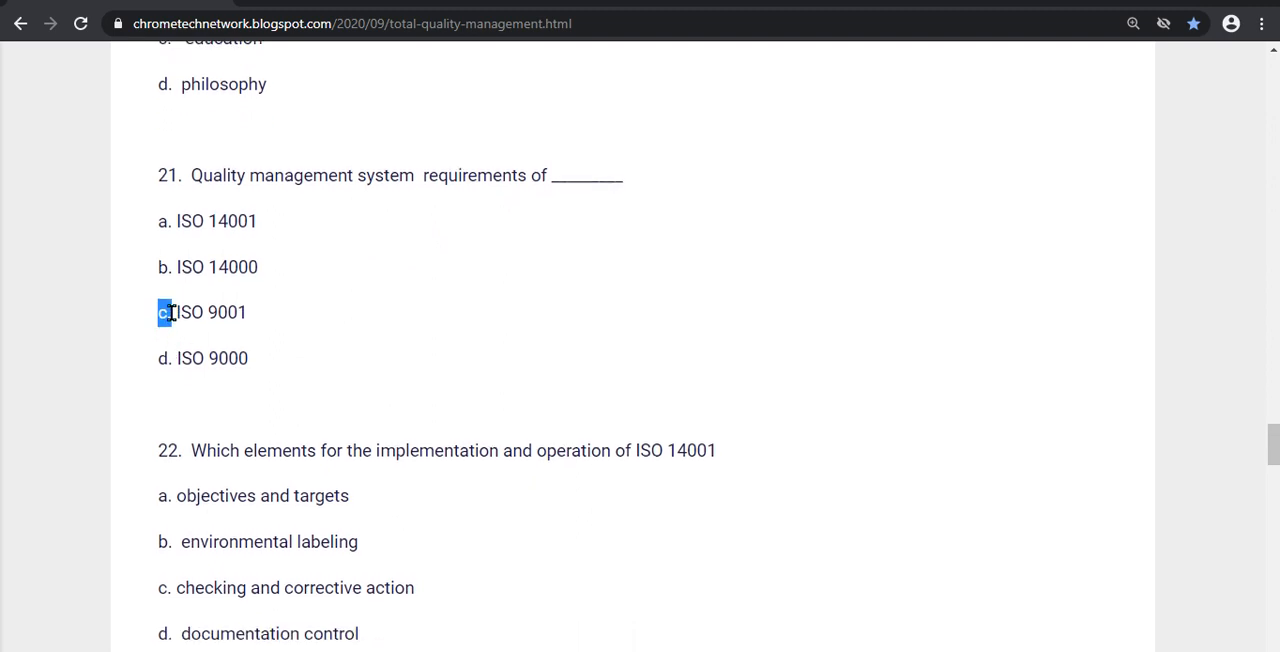
Step: Highlight 'checking and corrective action' for question 22 and scroll to question 23
scroll(down, 3)
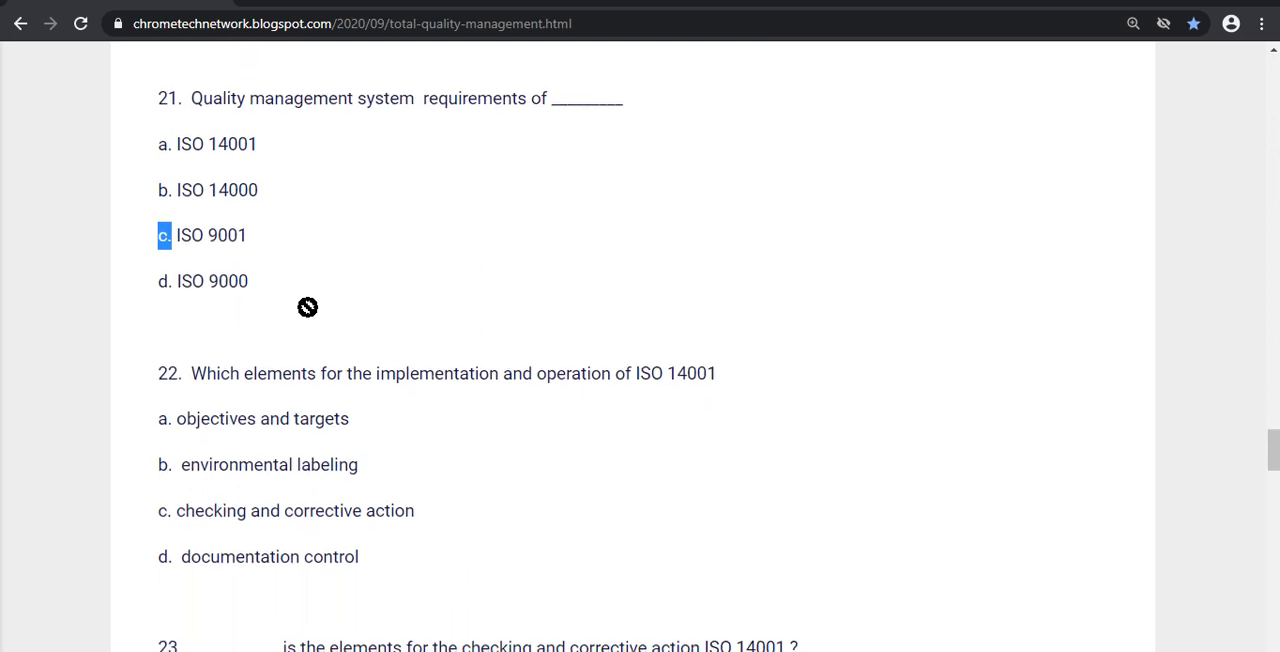
scroll(down, 3)
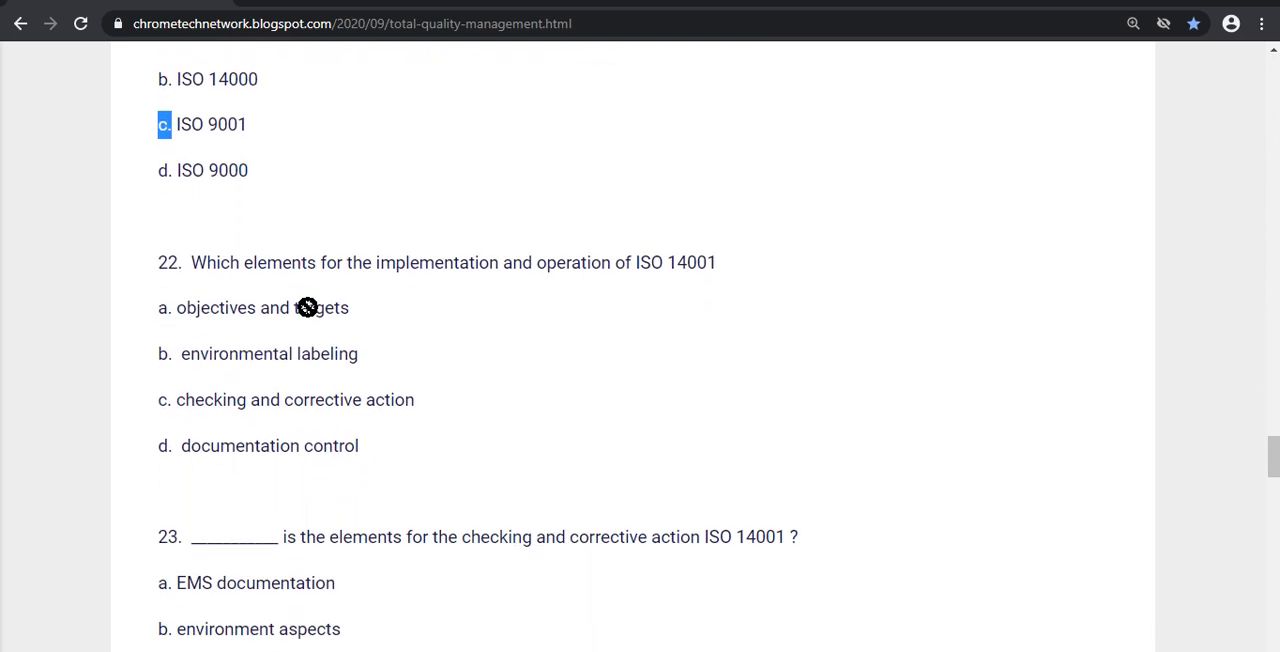
double_click(320, 307)
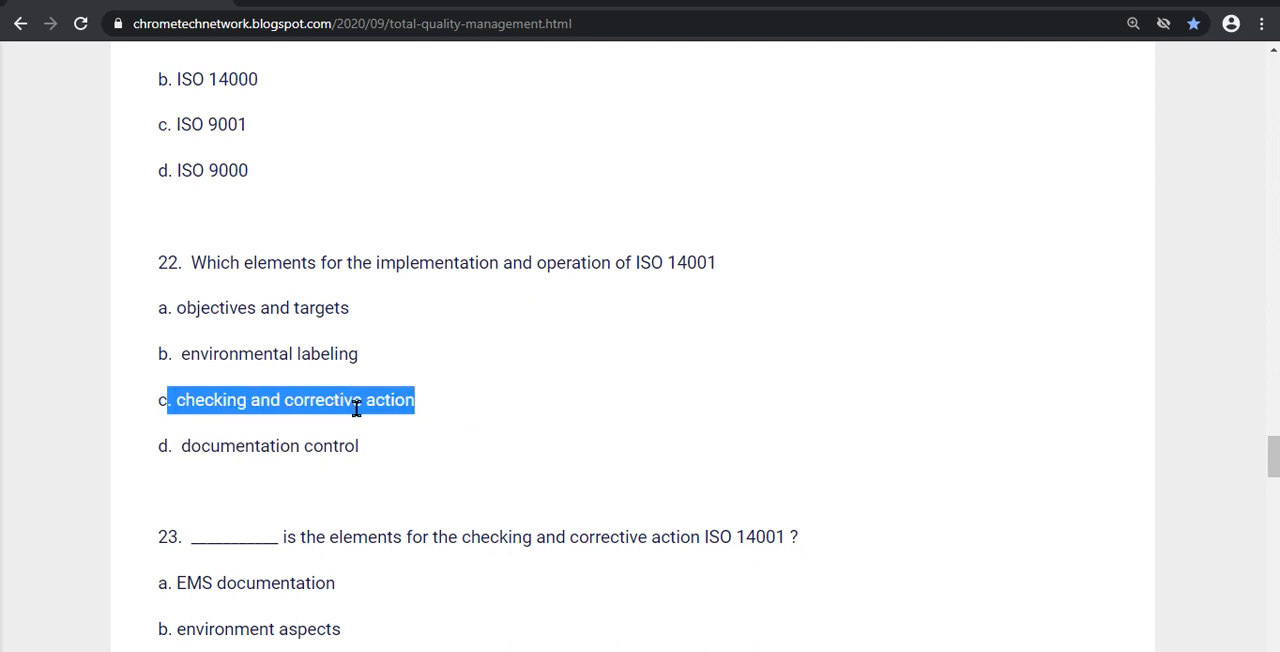
mouse_move(344, 405)
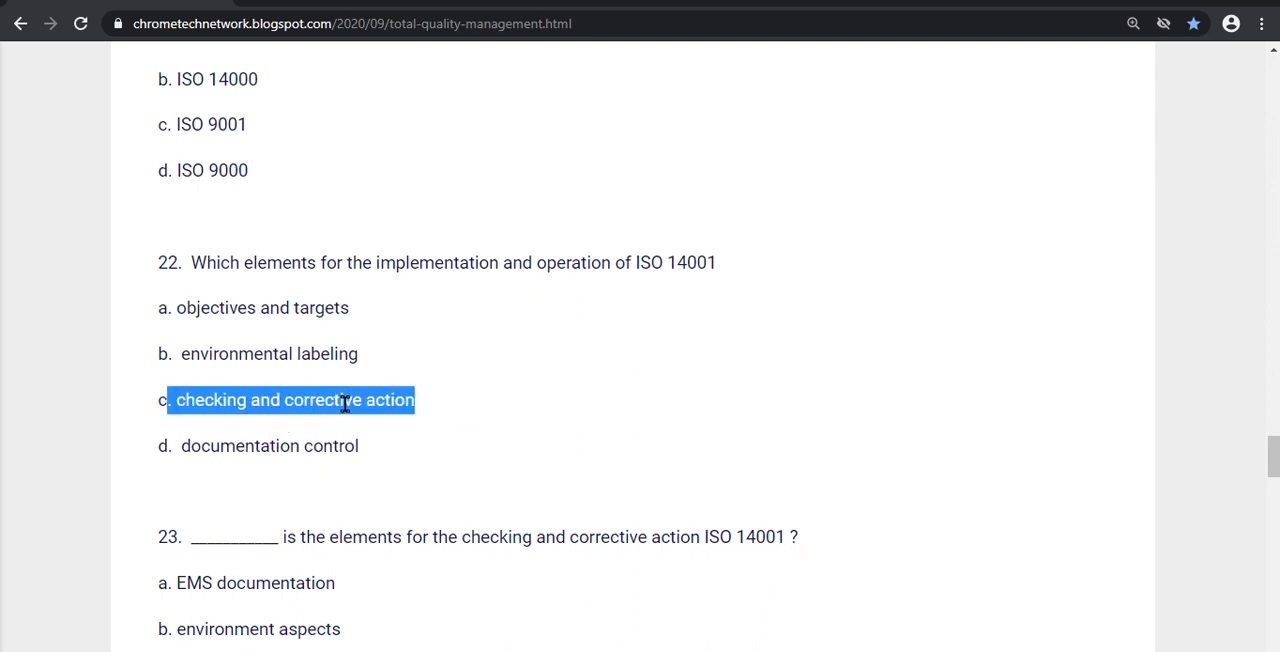
scroll(down, 3)
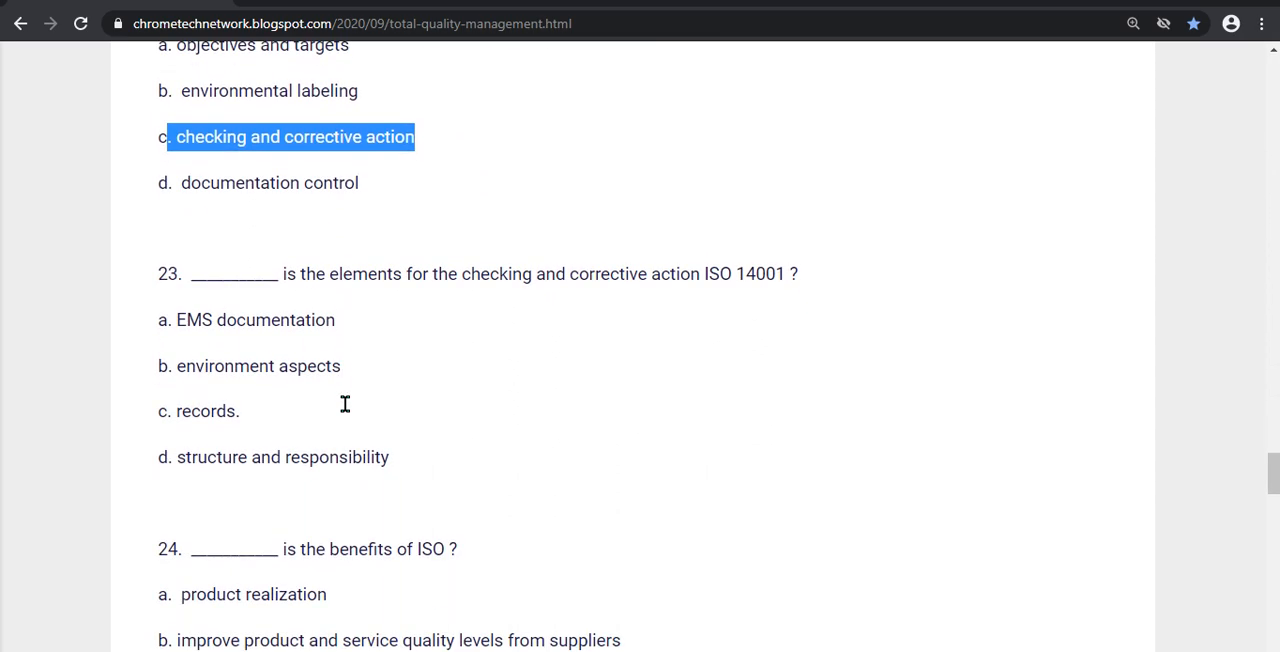
mouse_move(488, 317)
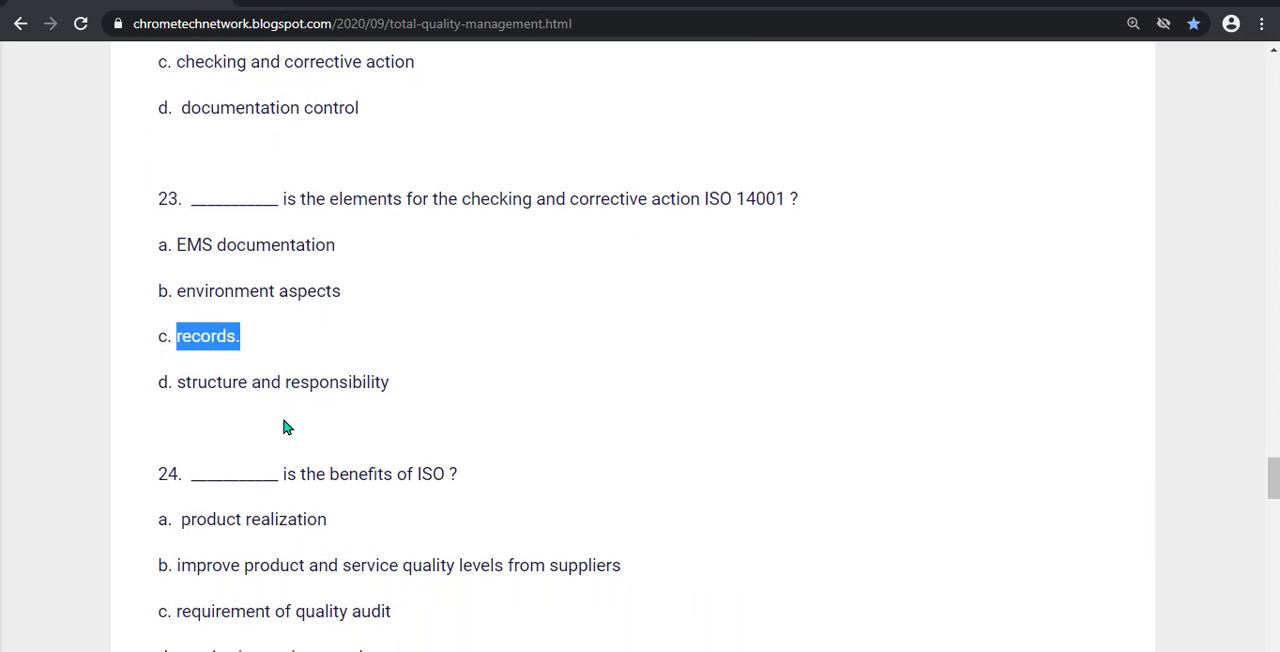
Step: Highlight the improved supplier quality levels option for question 24 and 'QMS' for question 25
scroll(down, 3)
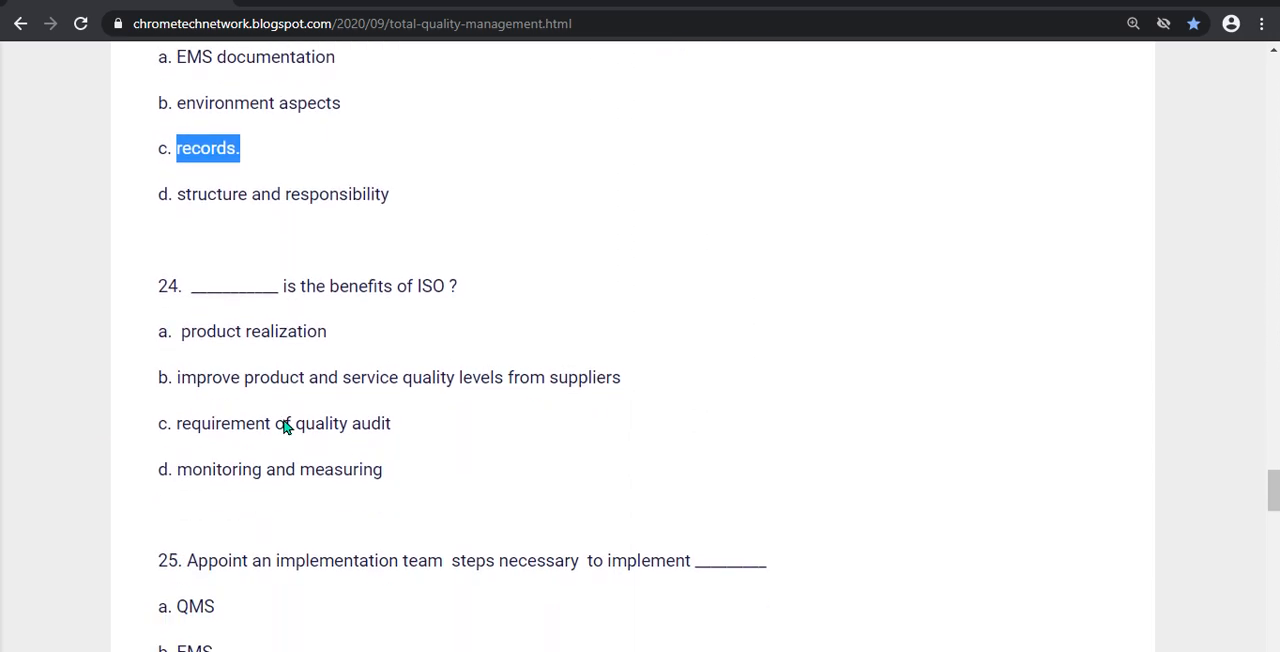
mouse_move(186, 380)
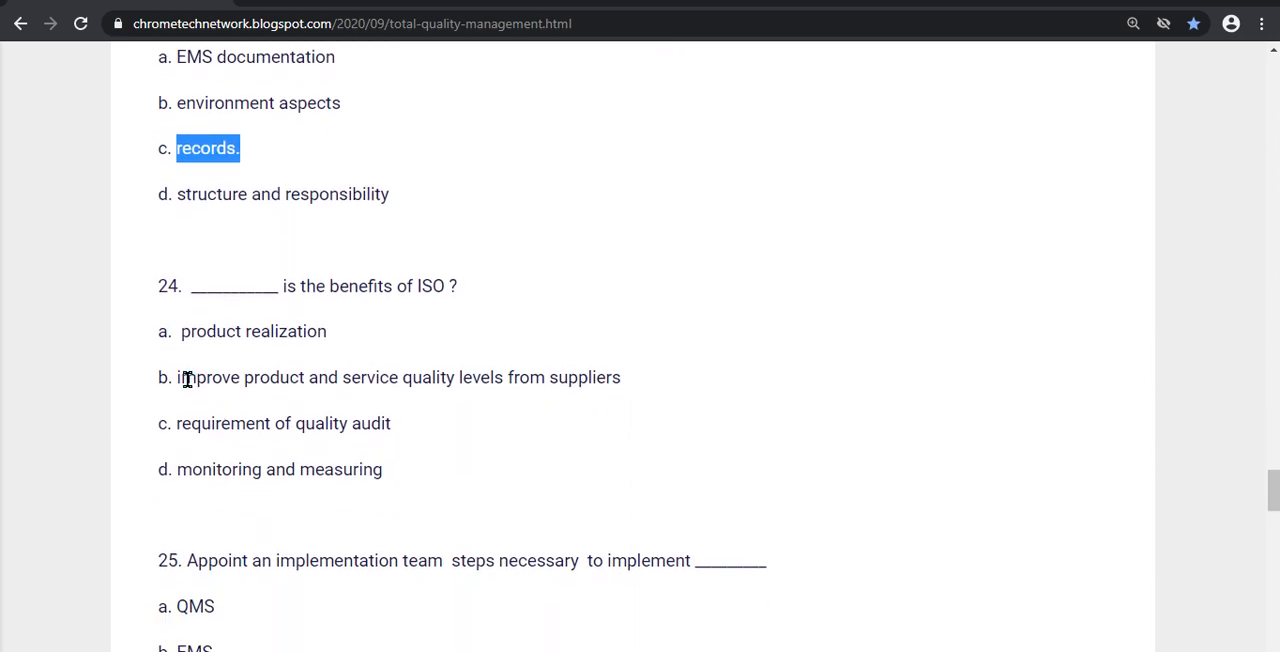
drag(177, 377, 497, 377)
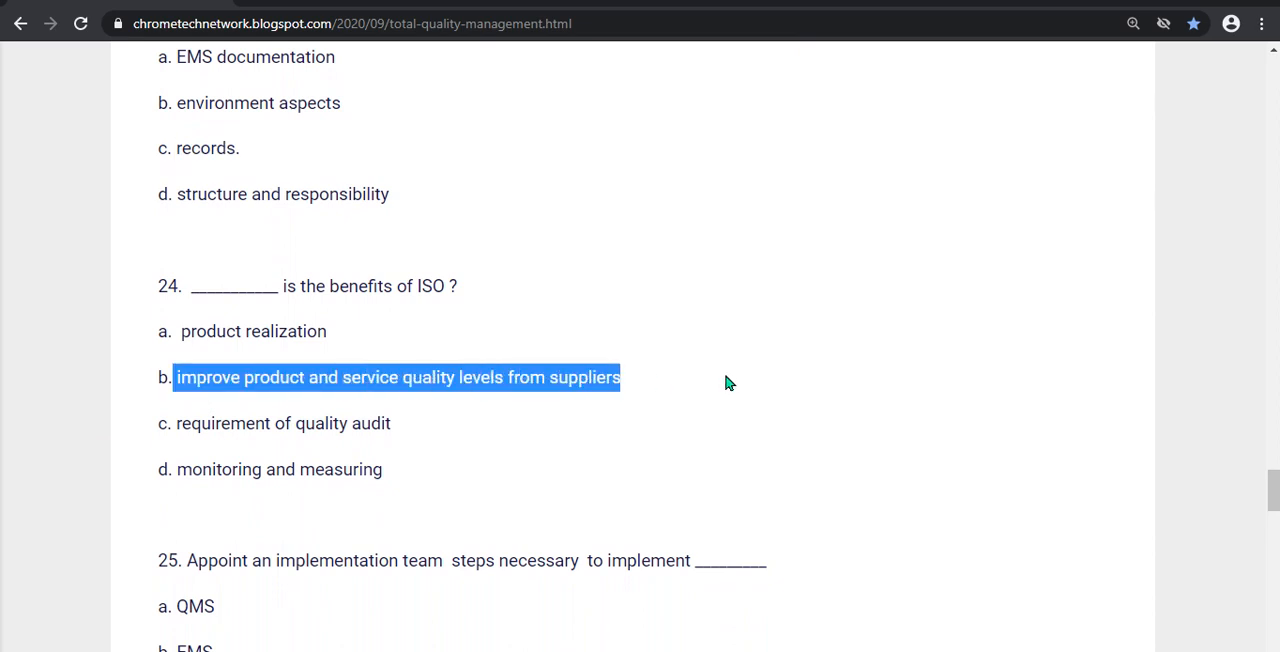
mouse_move(347, 385)
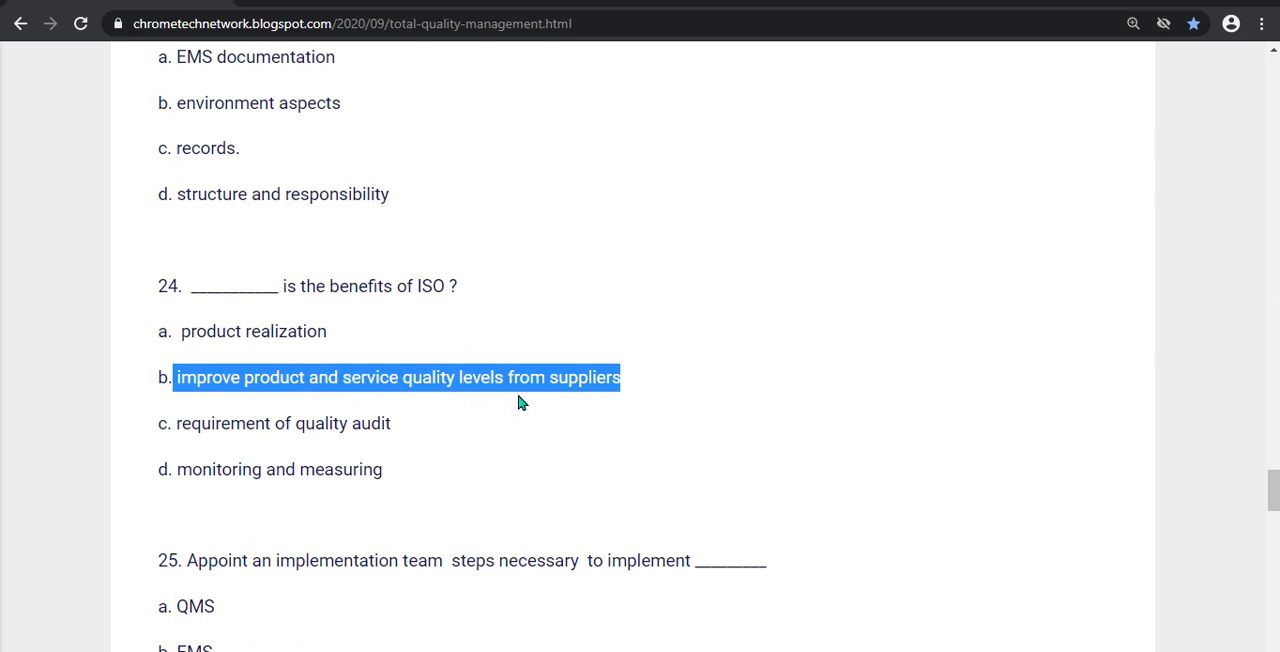
scroll(down, 3)
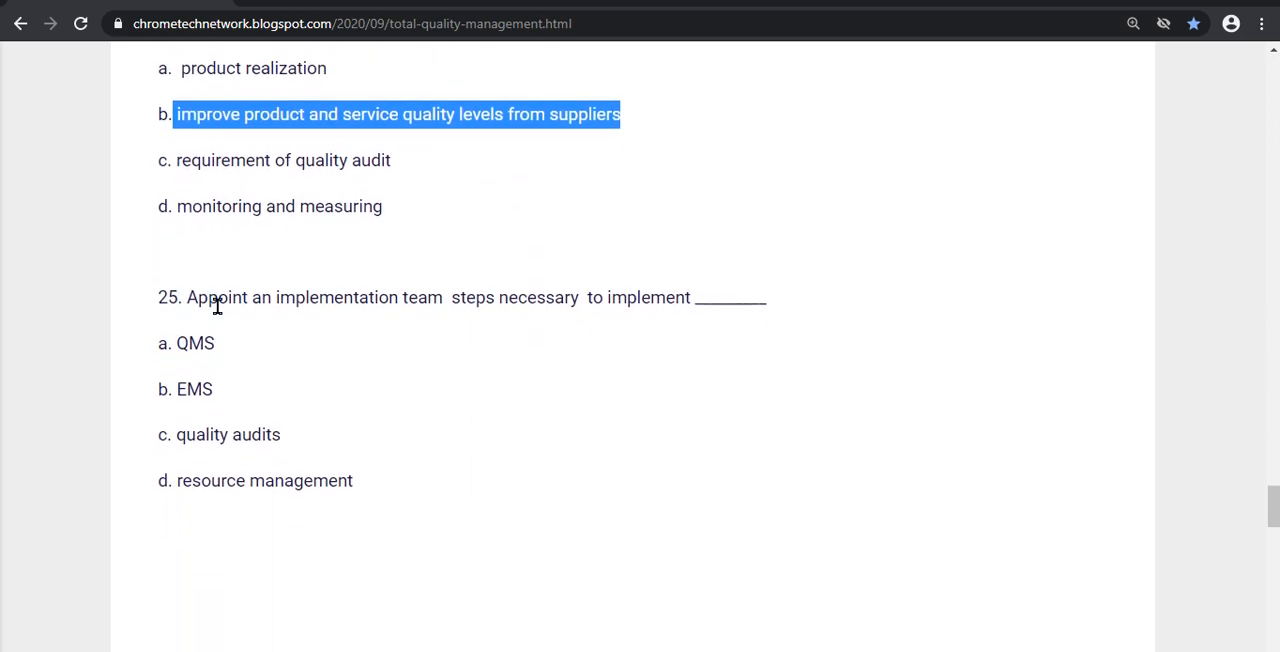
mouse_move(408, 297)
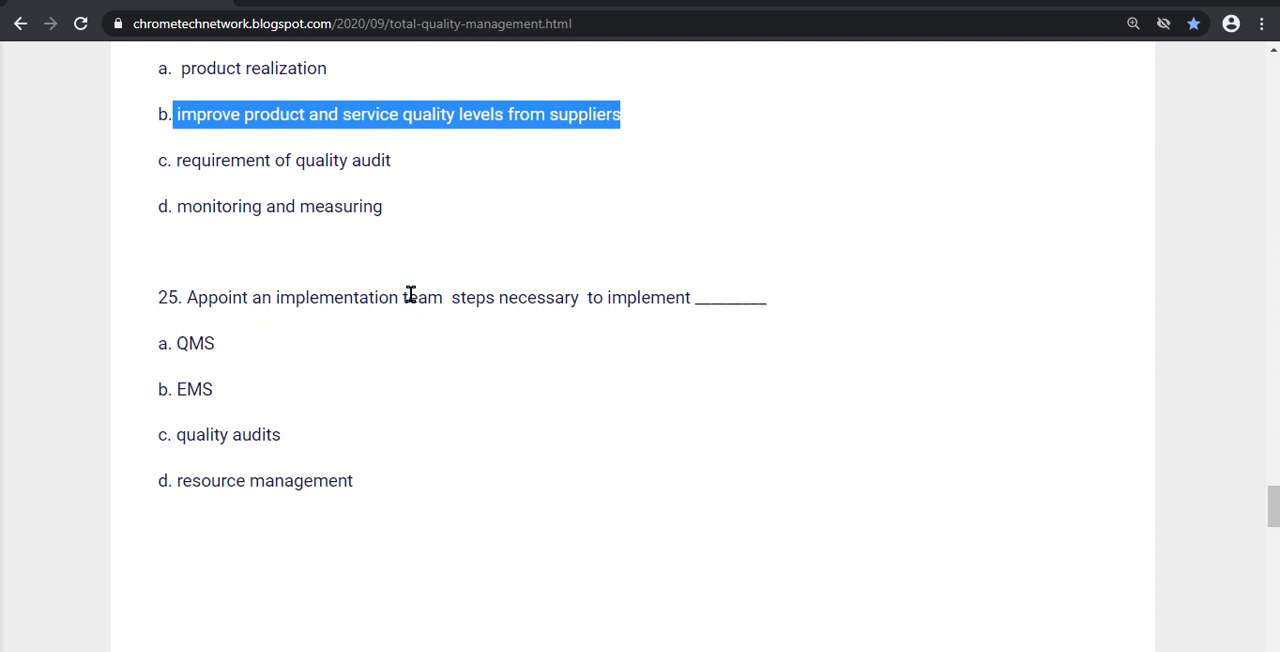
mouse_move(174, 340)
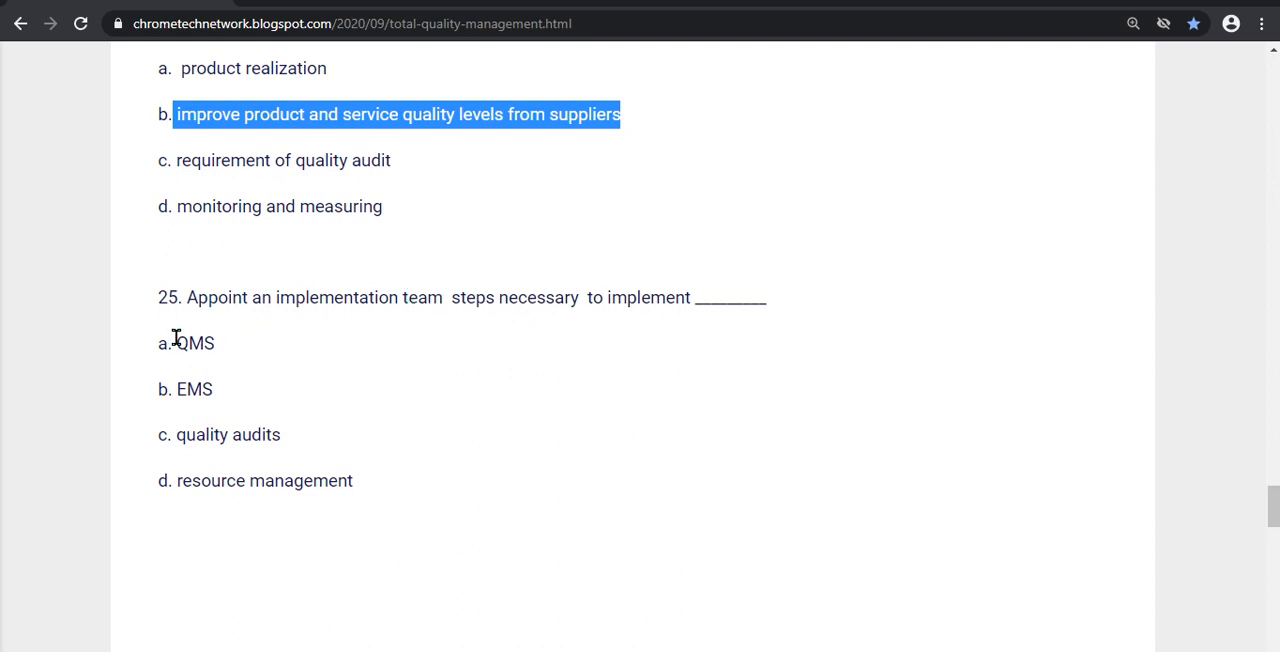
mouse_move(193, 420)
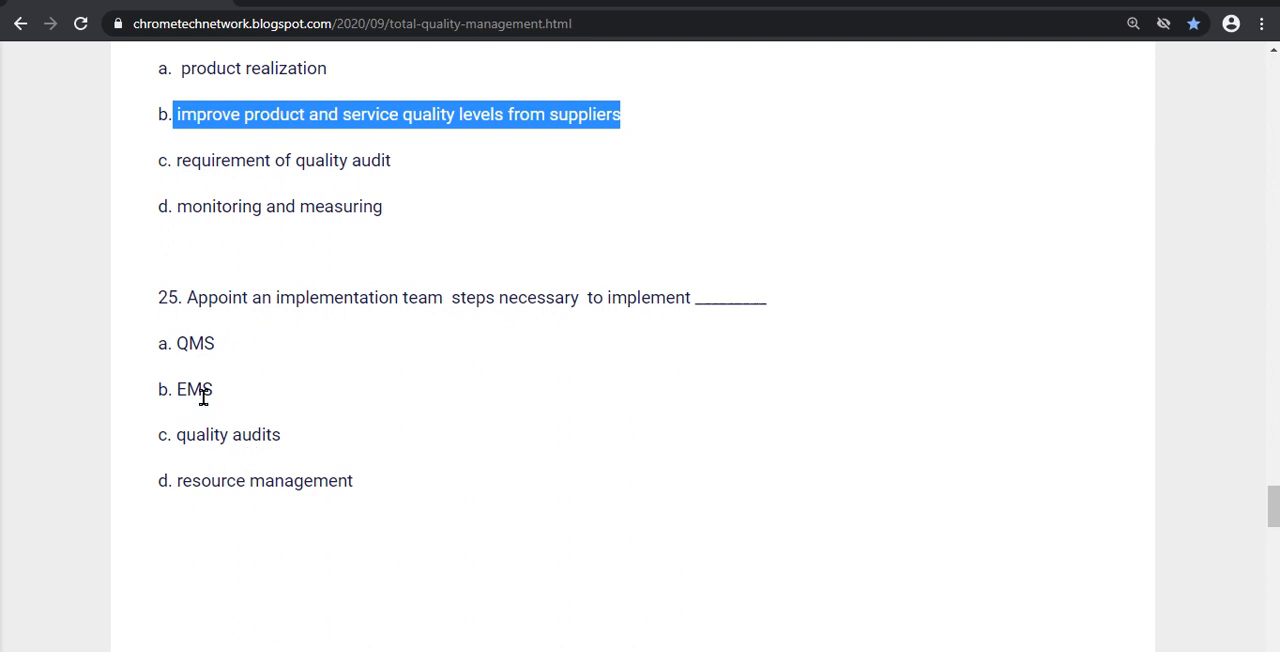
double_click(194, 343)
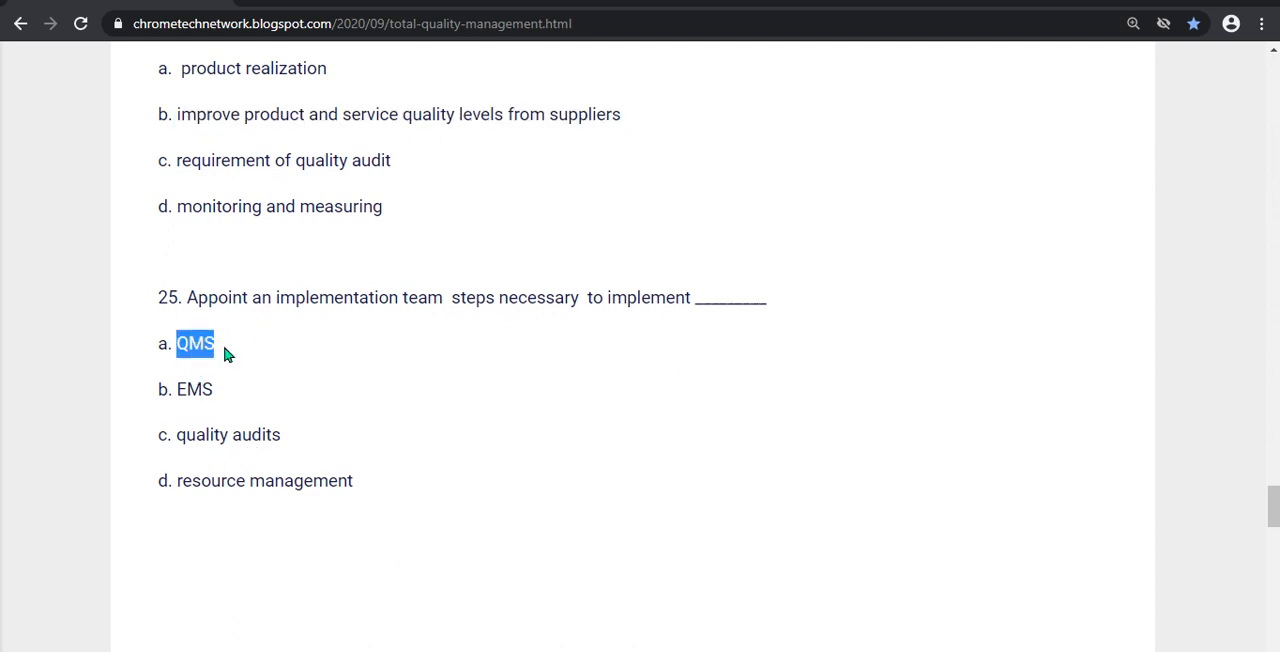